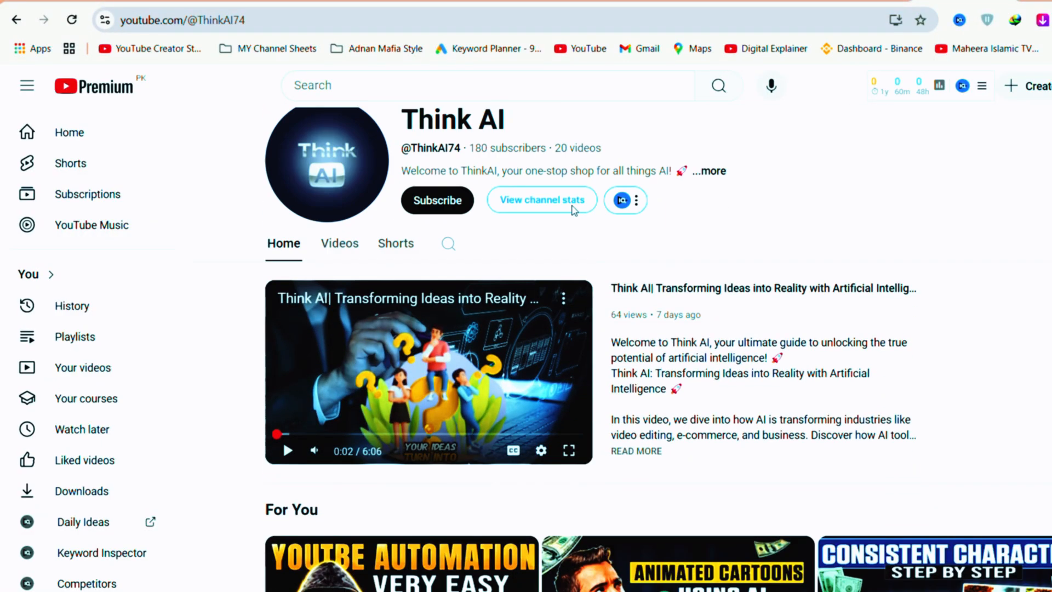
Step: Browse the Think AI channel page before moving to Stellar Sagas' Shorts
scroll("down", 3)
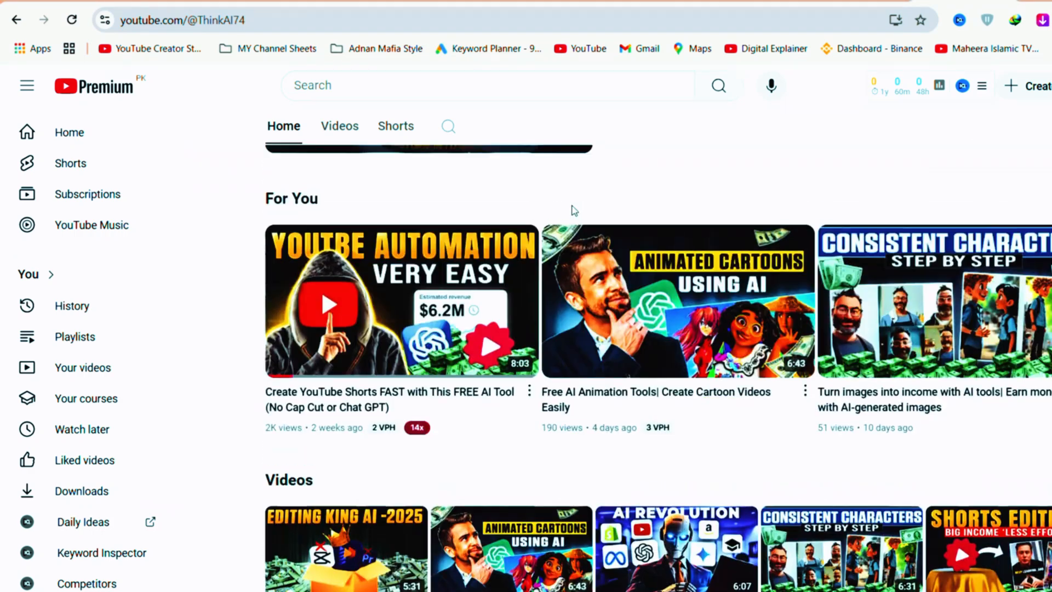
scroll("up", 3)
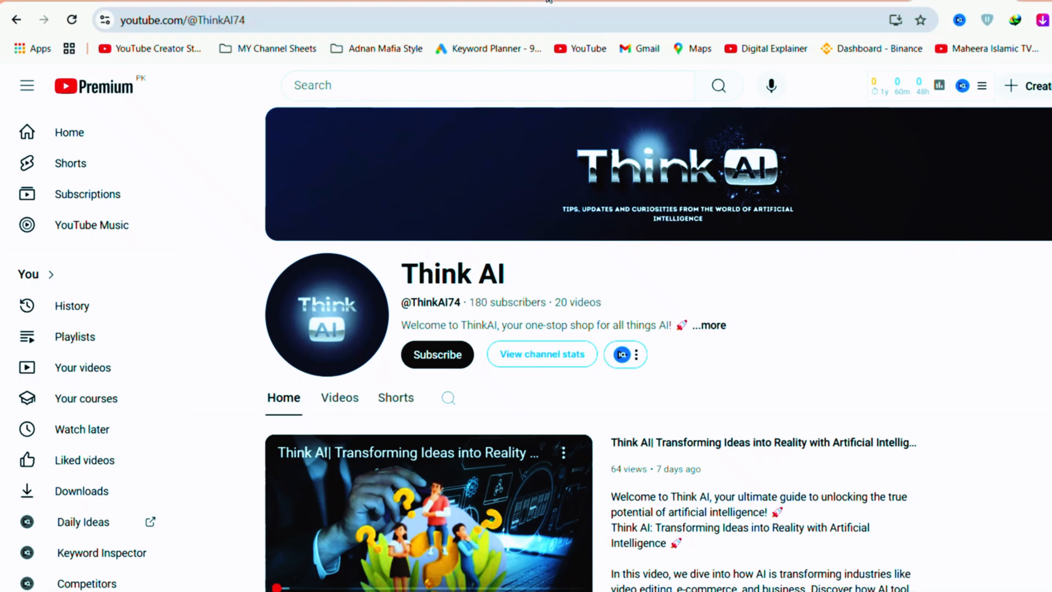
scroll("down", 3)
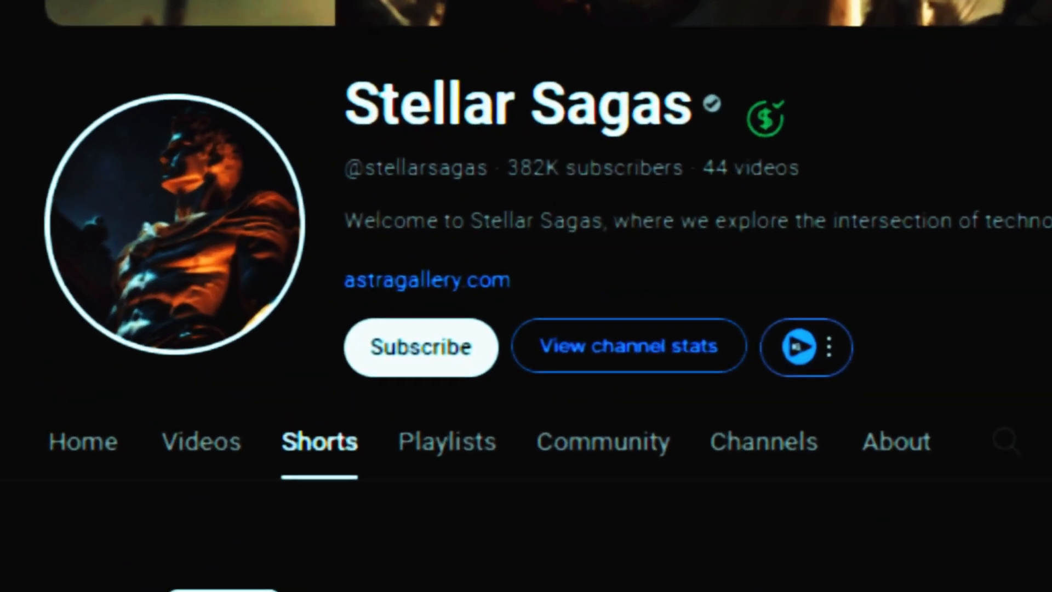
Step: Scroll through the Stellar Sagas channel stats and earnings estimates
scroll("down", 3)
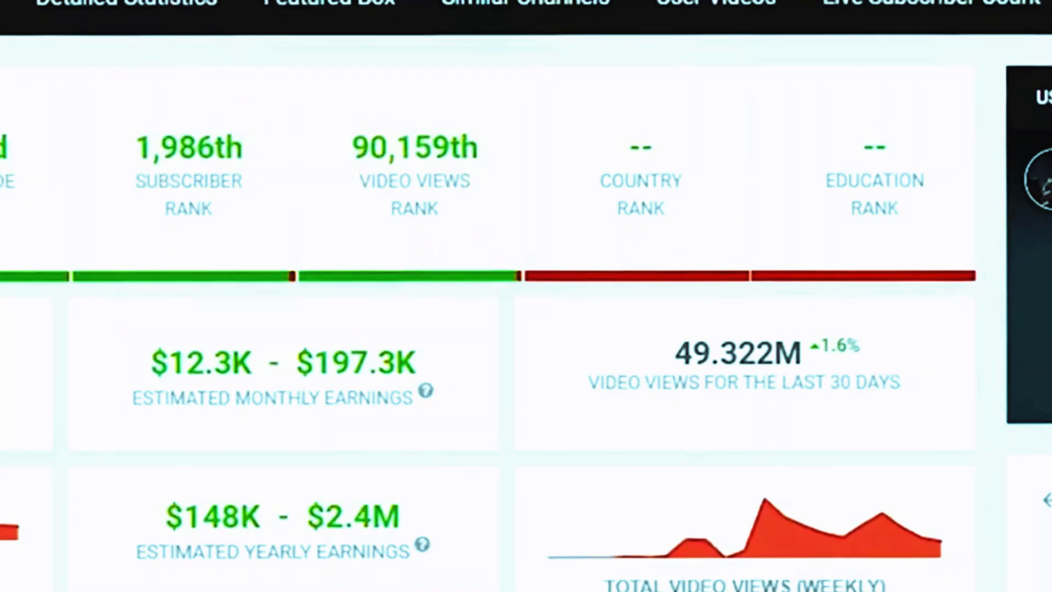
scroll("up", 3)
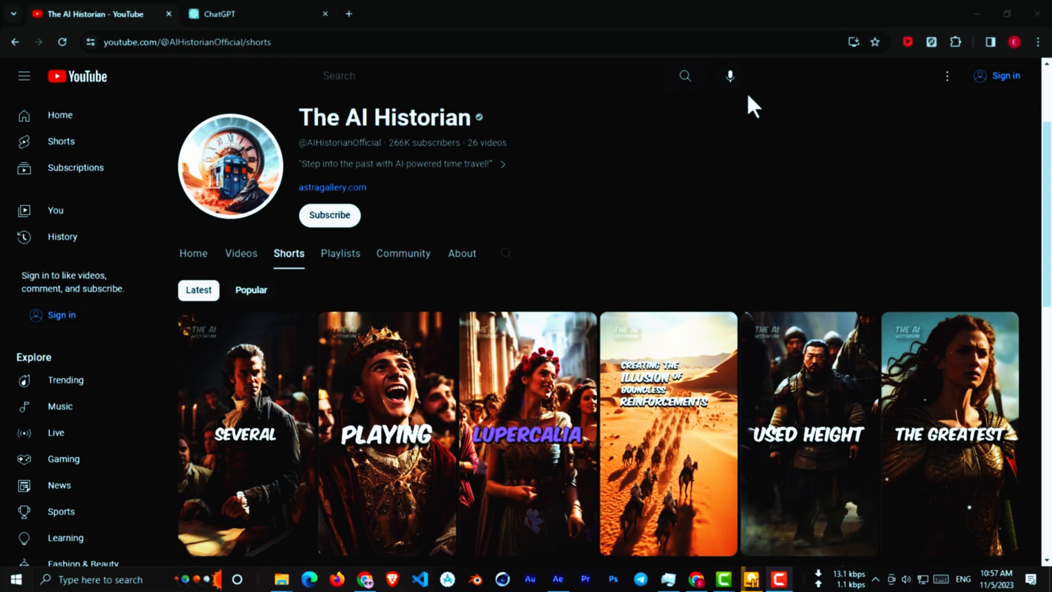
Step: Open the Napoleon short and display its full transcript for copying
left_click(265, 423)
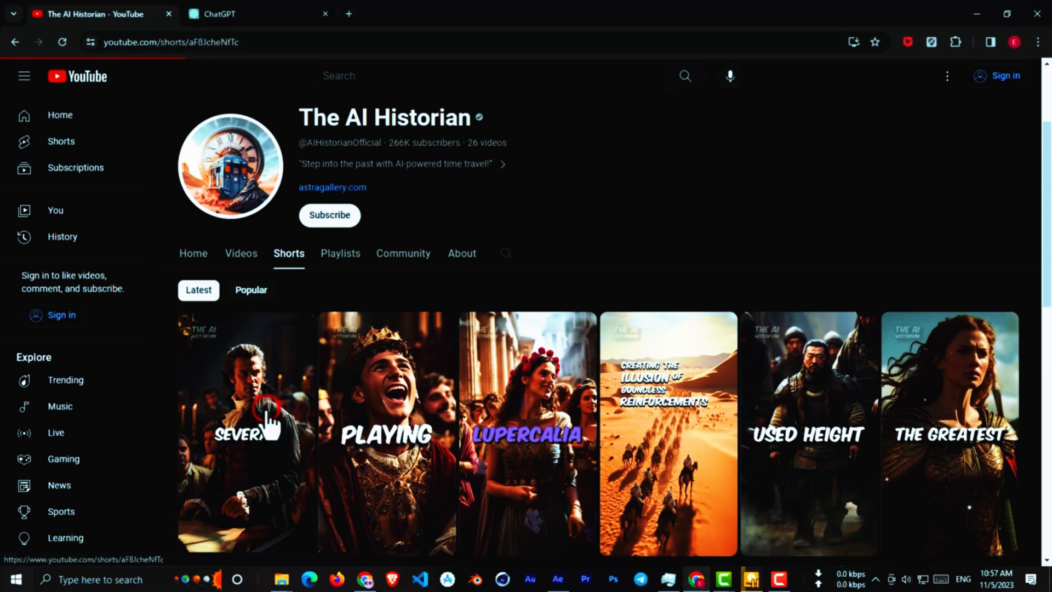
left_click(244, 433)
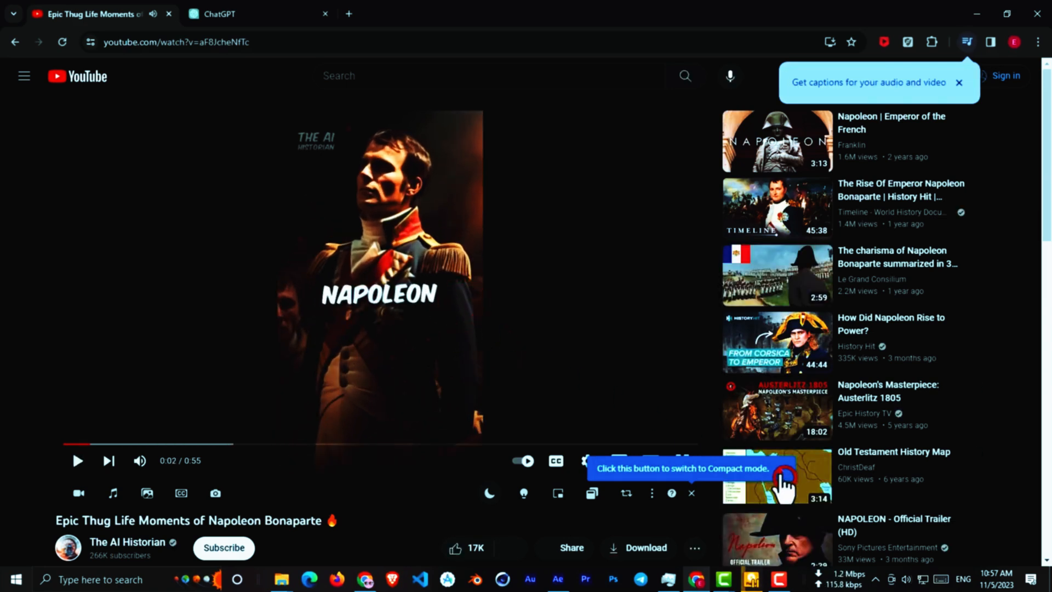
scroll("down", 3)
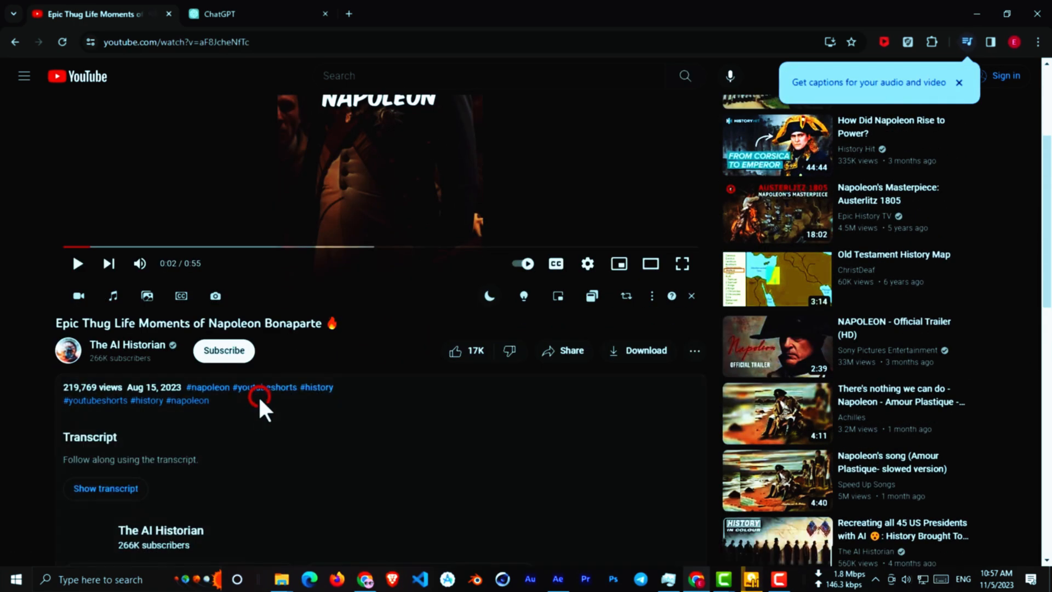
scroll("down", 3)
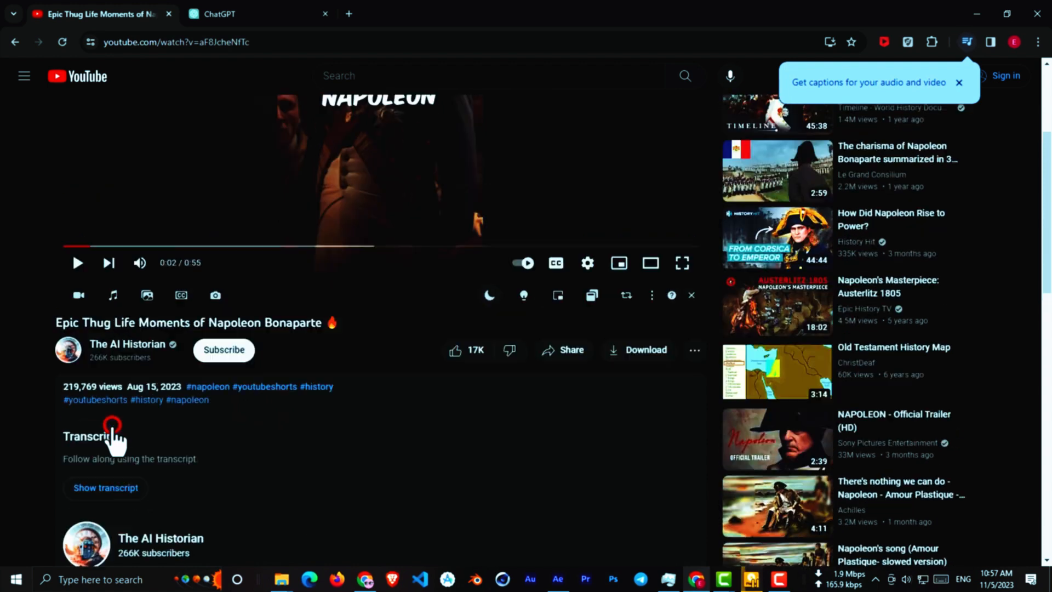
left_click(105, 488)
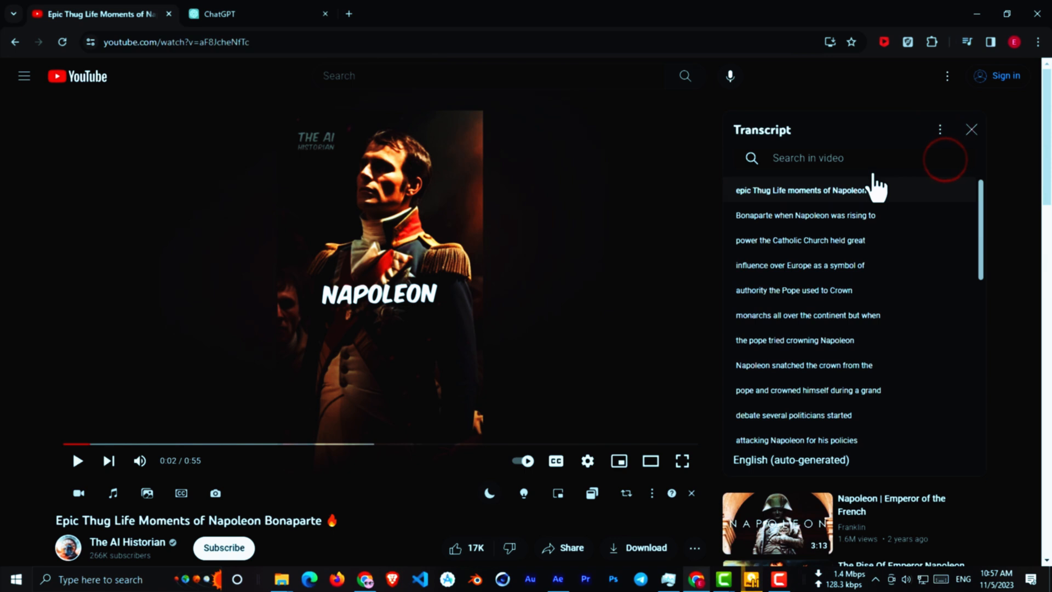
scroll("down", 3)
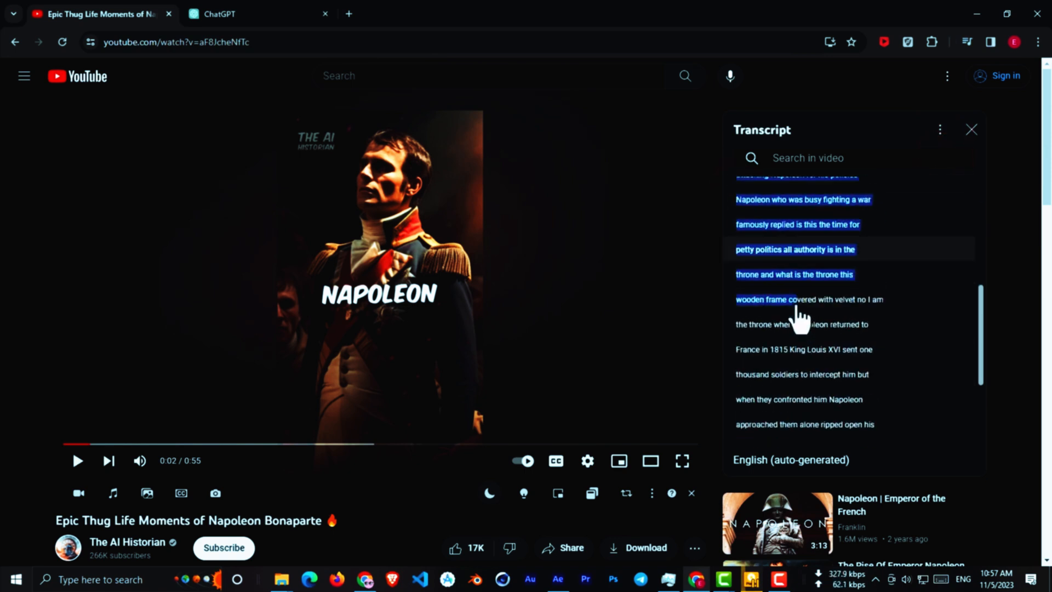
scroll("down", 3)
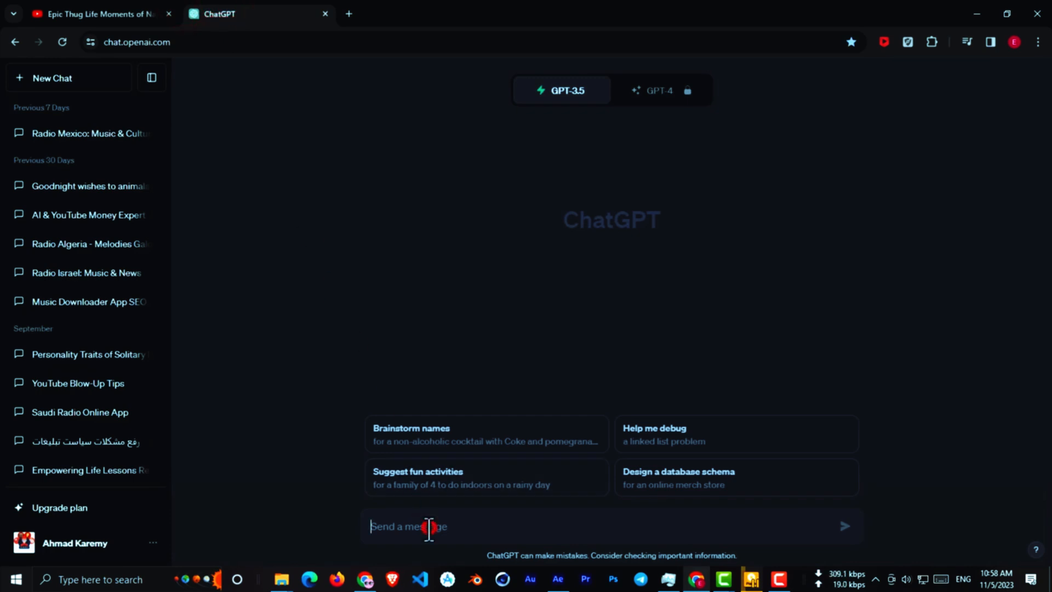
Step: Ask ChatGPT to rewrite the pasted Napoleon transcript as a polished story
type("please rew")
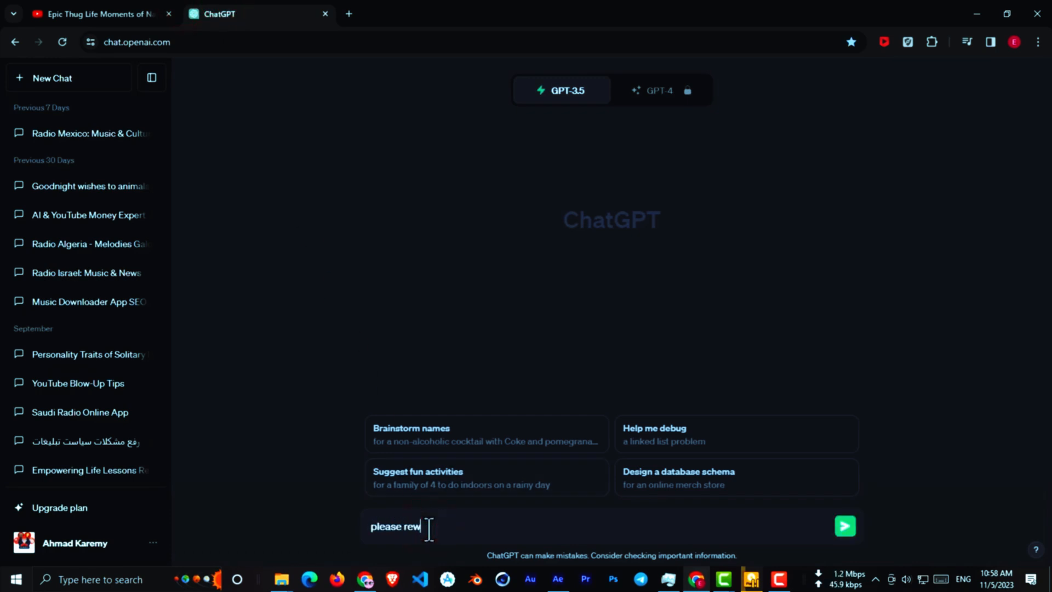
left_click(844, 526)
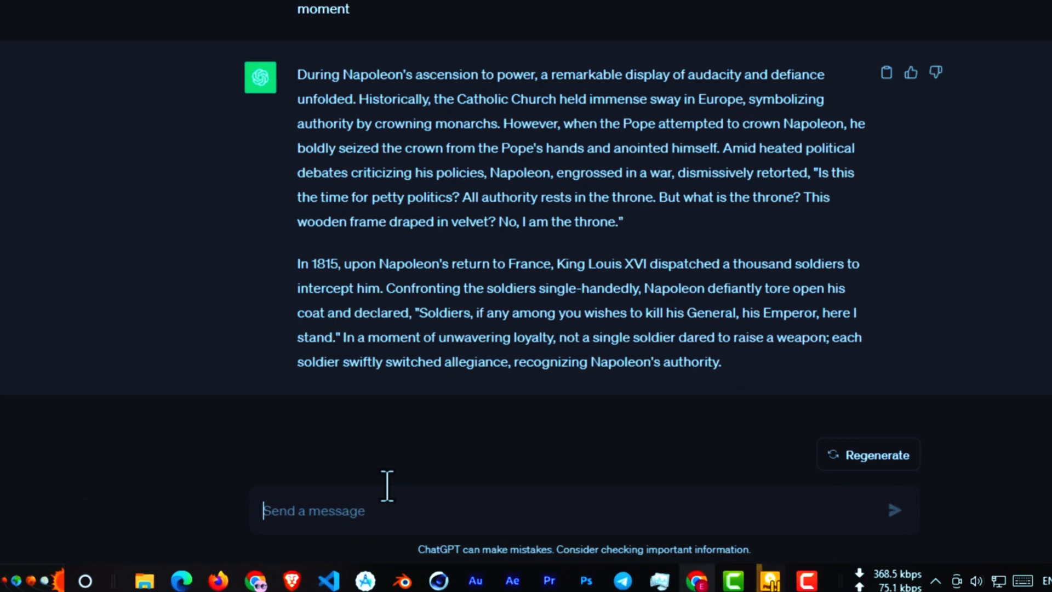
Step: Ask ChatGPT for a list of Leonardo AI image prompts for each story
type("write a list of prompts for leonardo ai to generate images for each of these stories.")
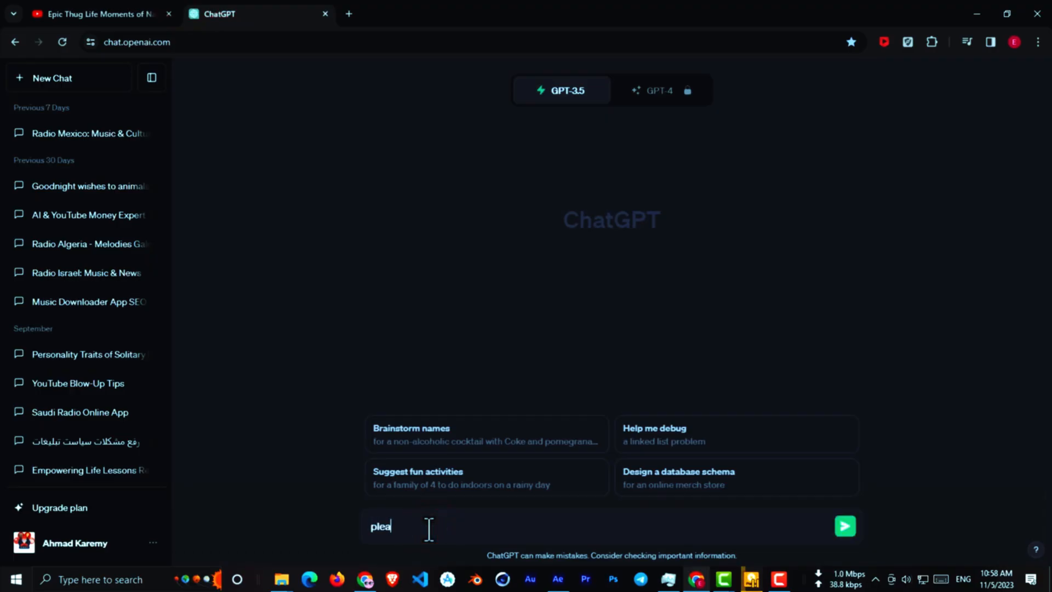
left_click(843, 526)
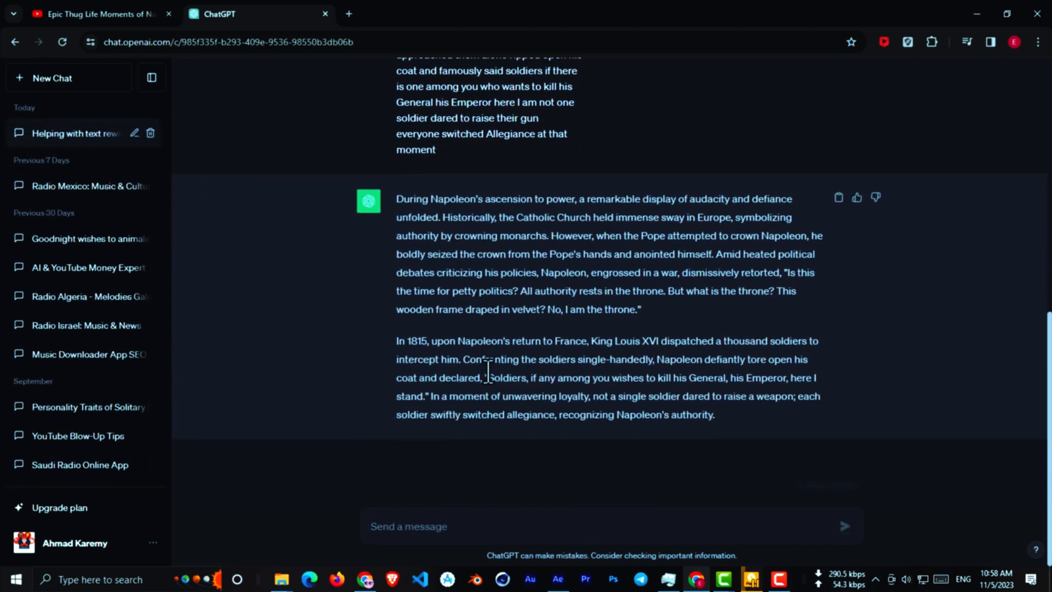
mouse_move(435, 487)
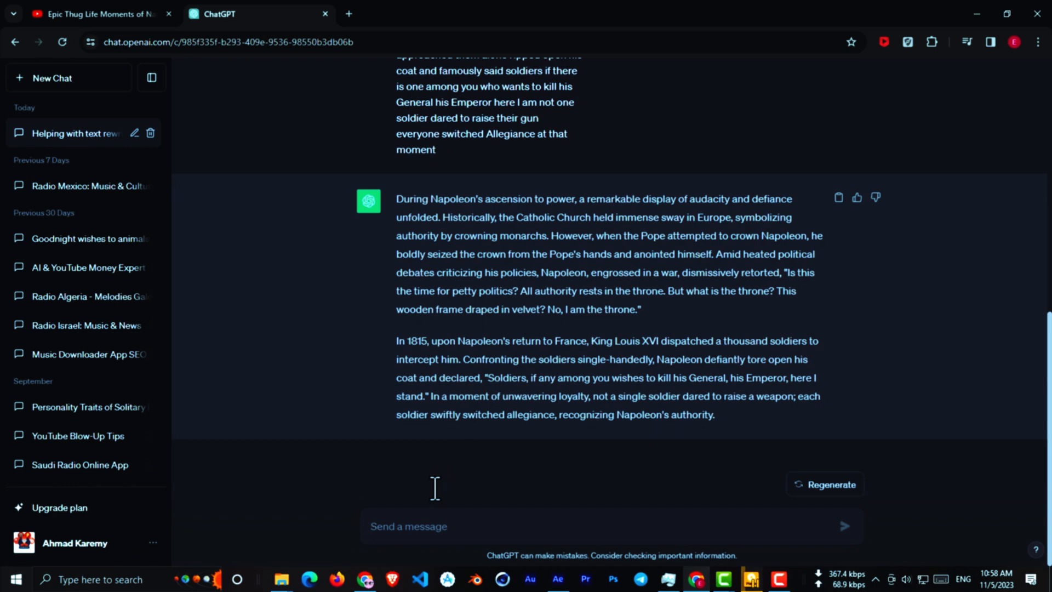
type("write a list of prompts for leonardo ai to generate images for each of these stories.")
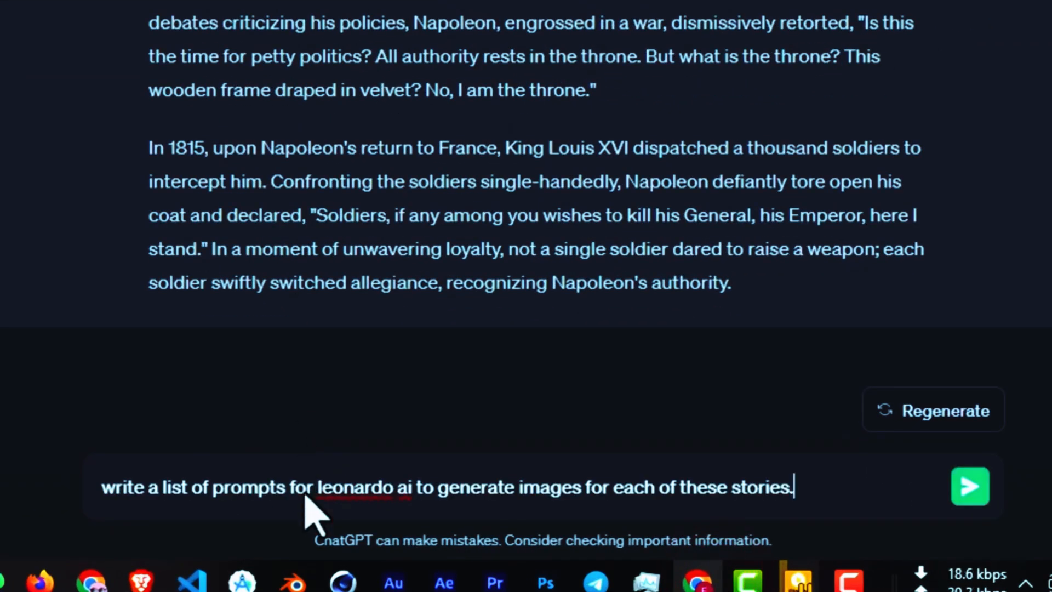
mouse_move(313, 530)
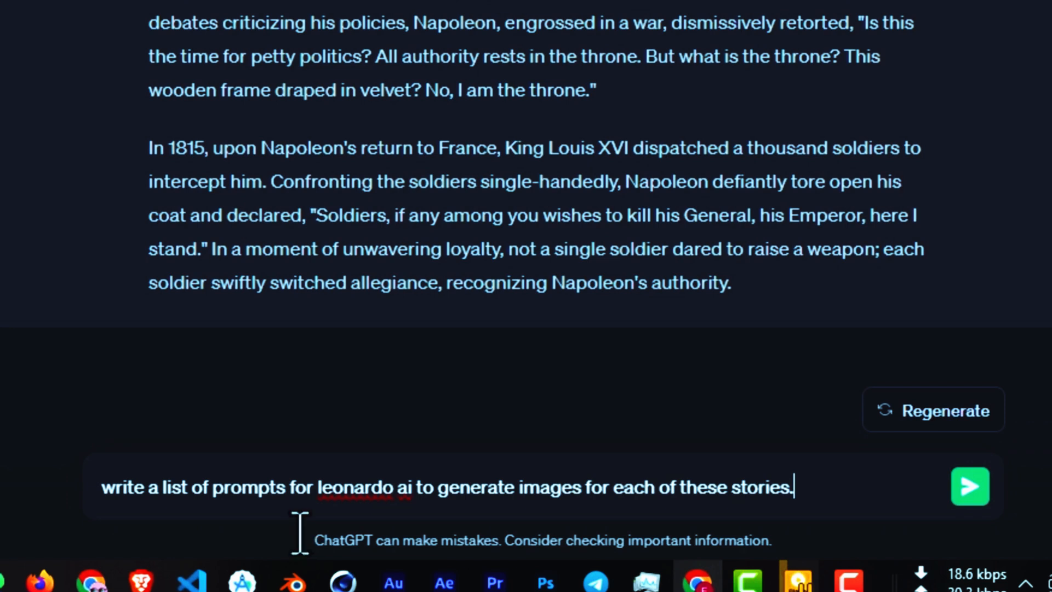
left_click(968, 485)
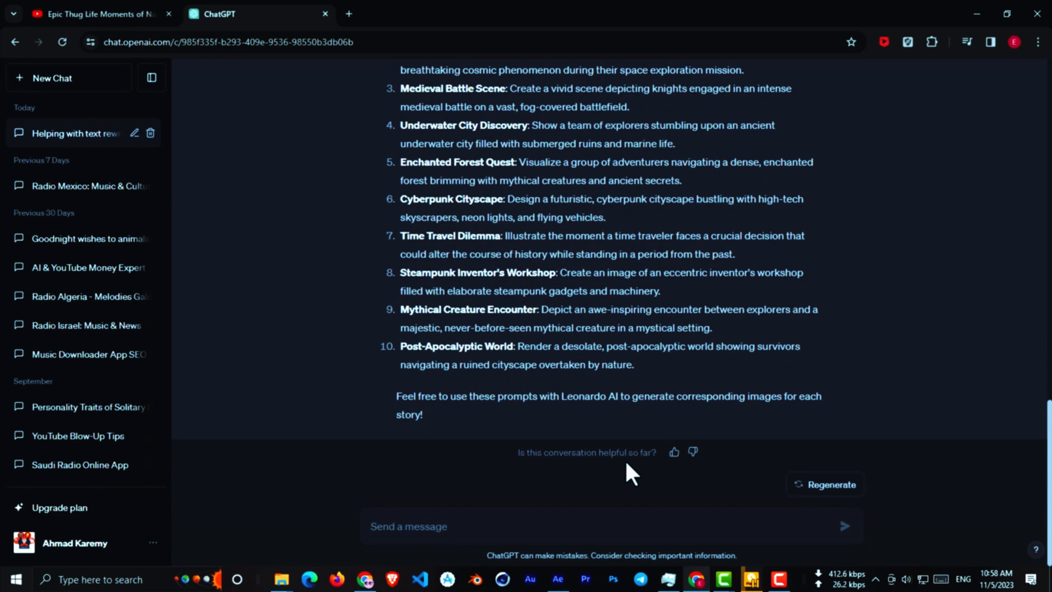
scroll("up", 3)
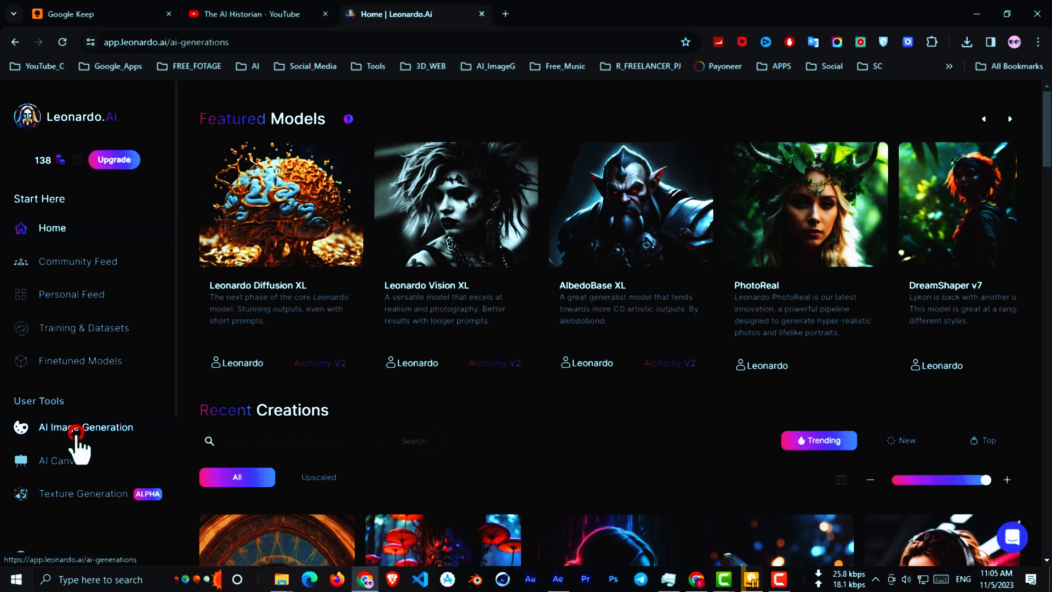
Step: Set Leonardo.Ai generation to 3 images with Prompt Magic on and show the model list
left_click(85, 427)
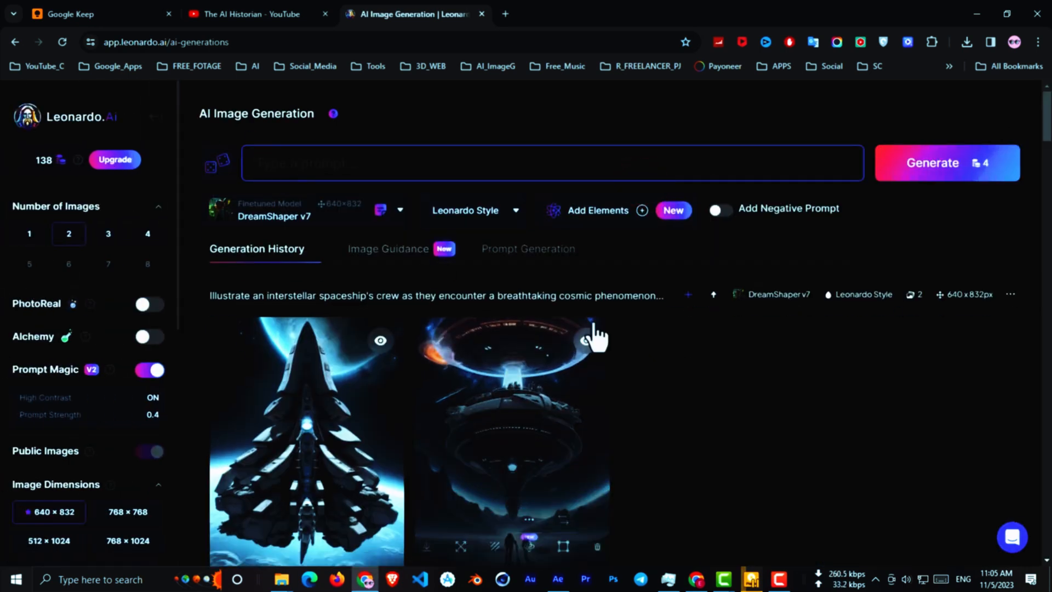
left_click(109, 233)
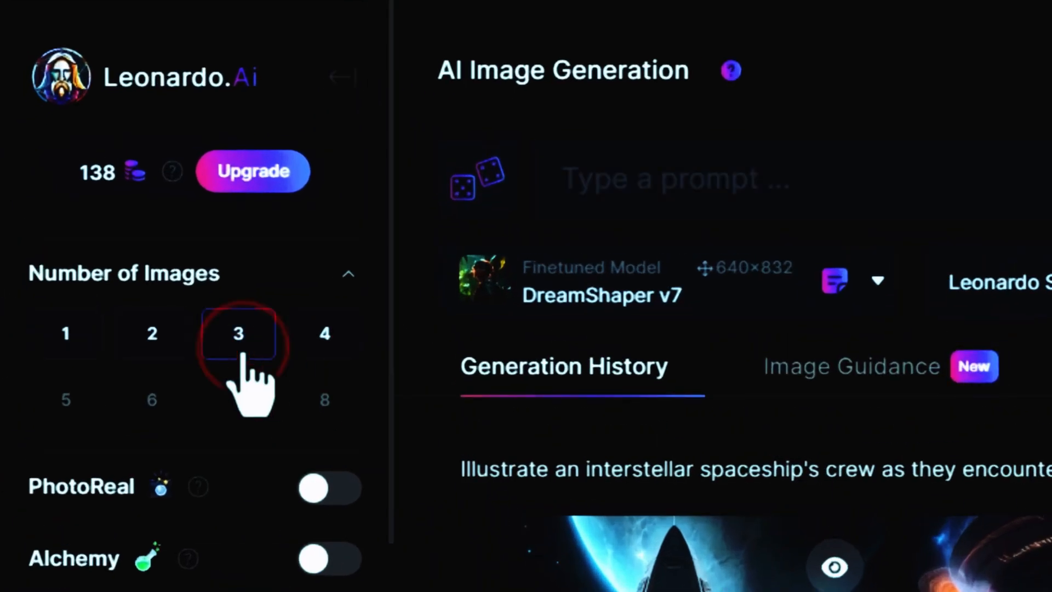
scroll("down", 3)
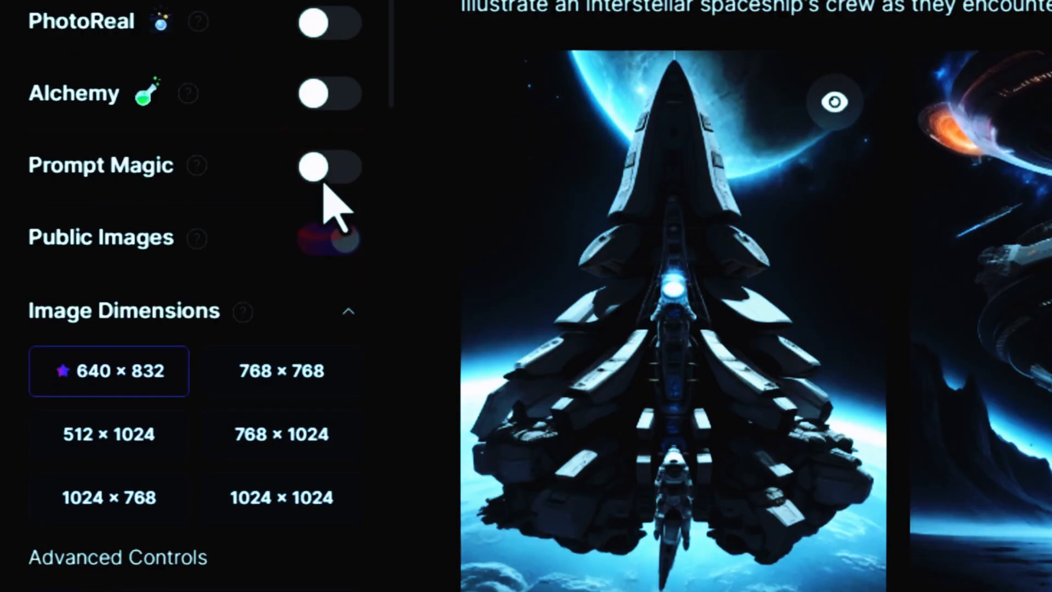
left_click(328, 166)
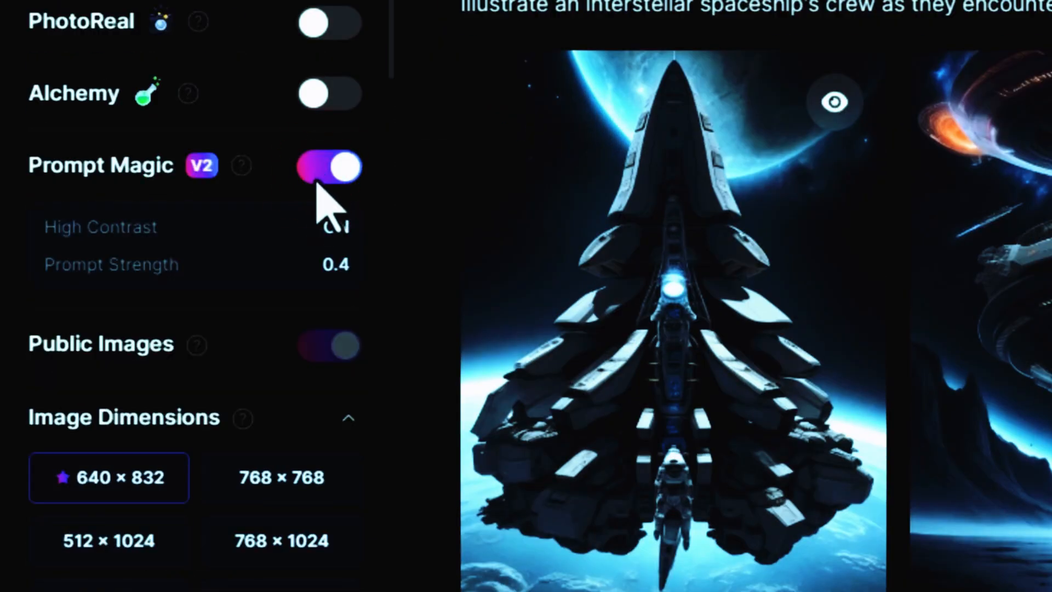
scroll("down", 3)
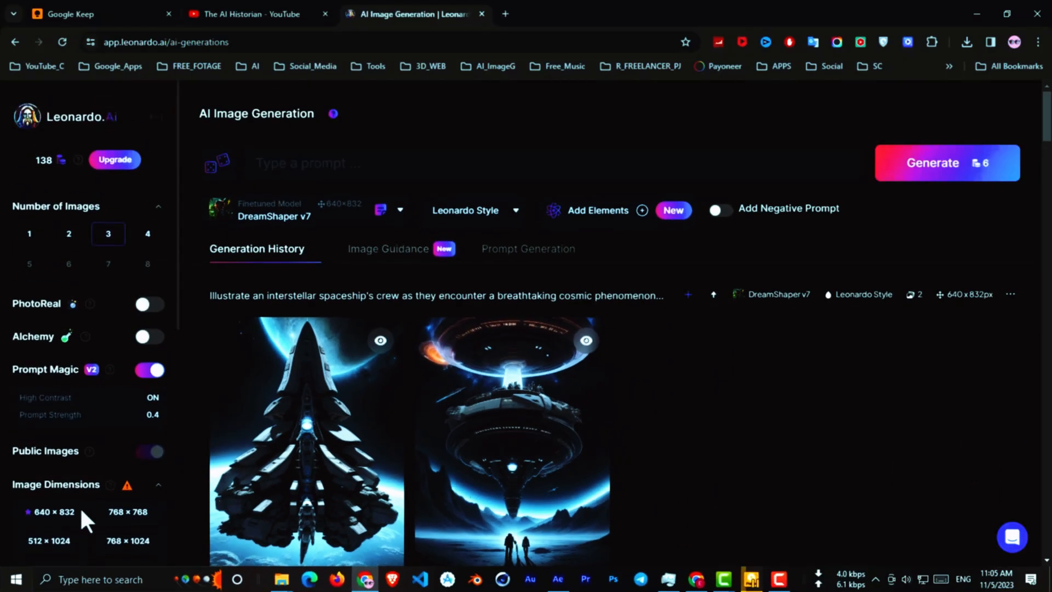
left_click(303, 209)
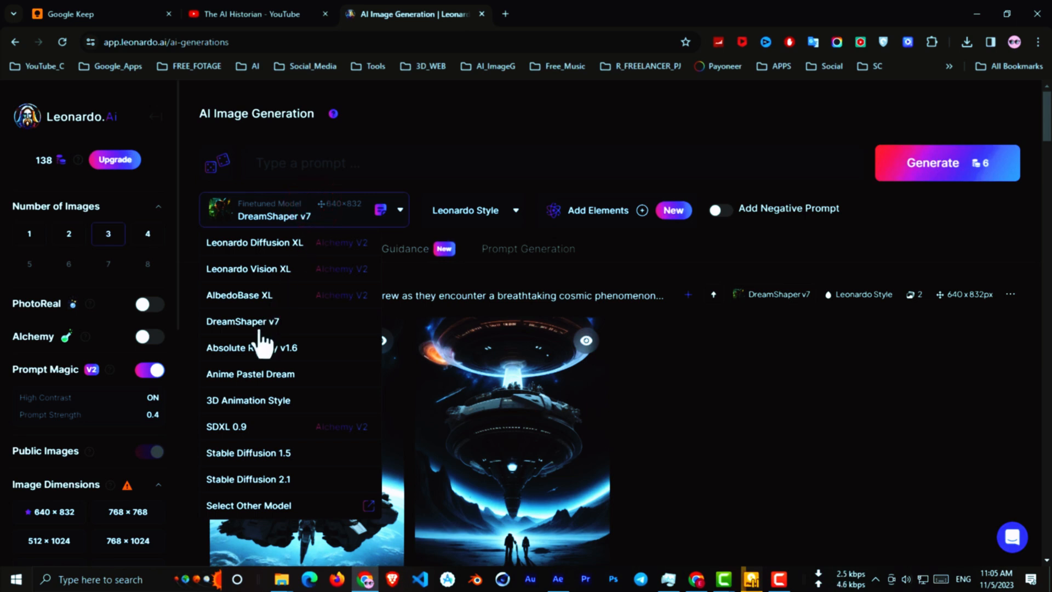
Step: Keep DreamShaper v7, download the hero and astronaut images, and take the Enchanted Forest Quest prompt
left_click(255, 13)
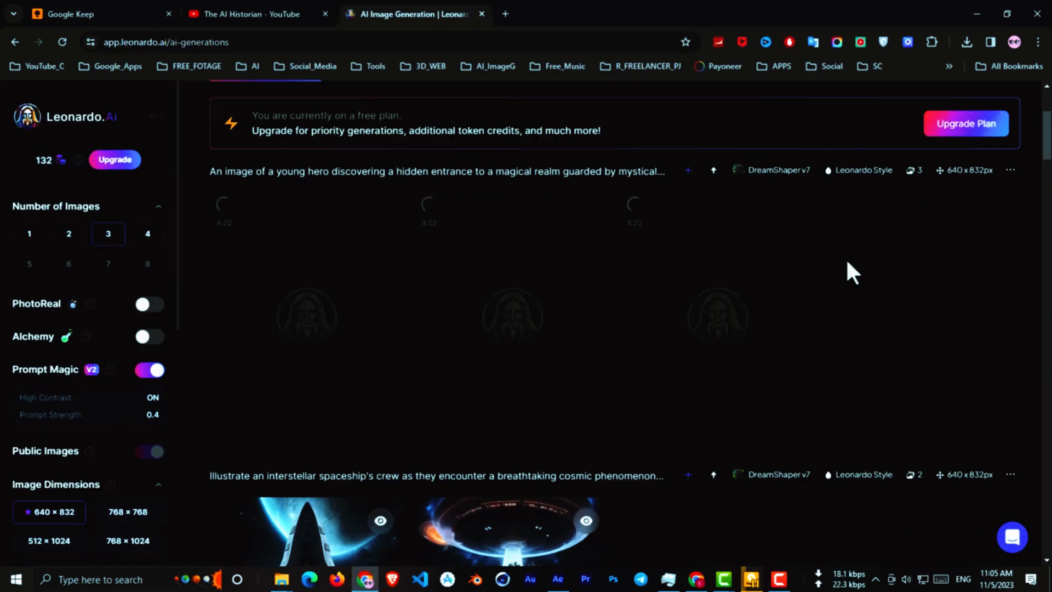
left_click(515, 316)
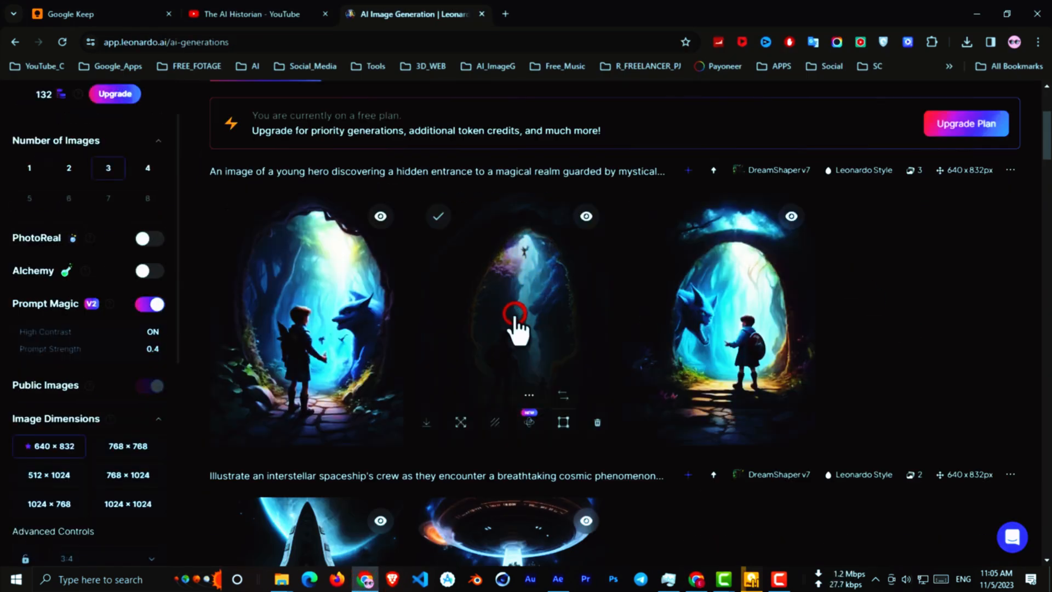
left_click(515, 316)
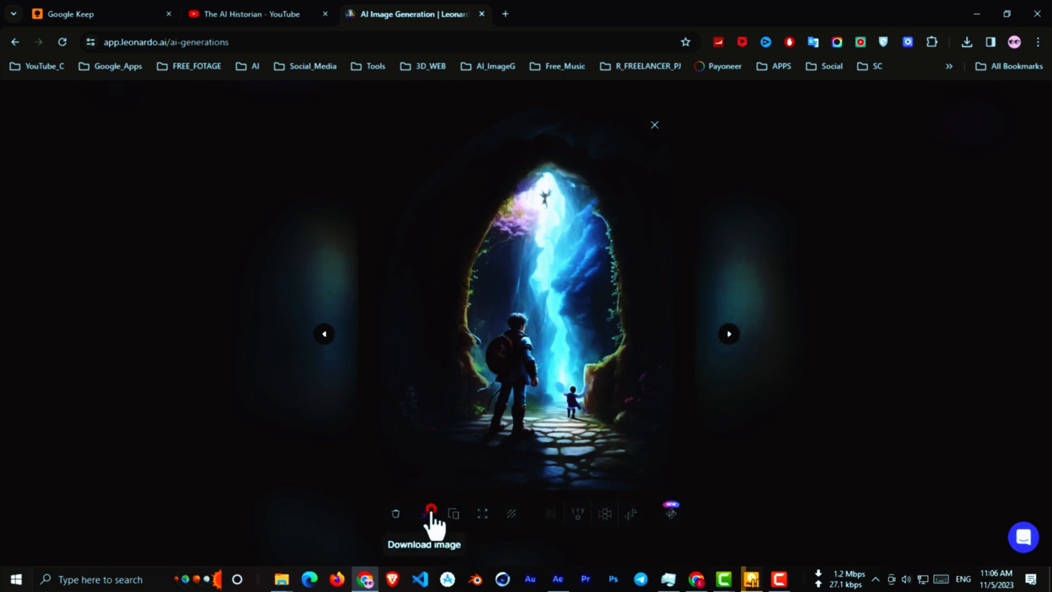
left_click(424, 513)
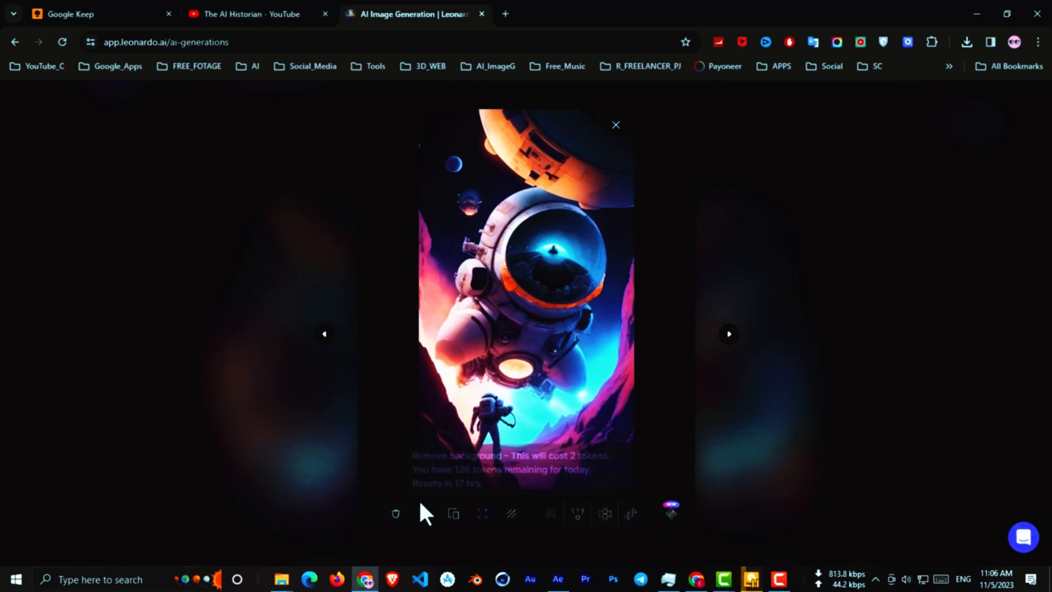
left_click(248, 13)
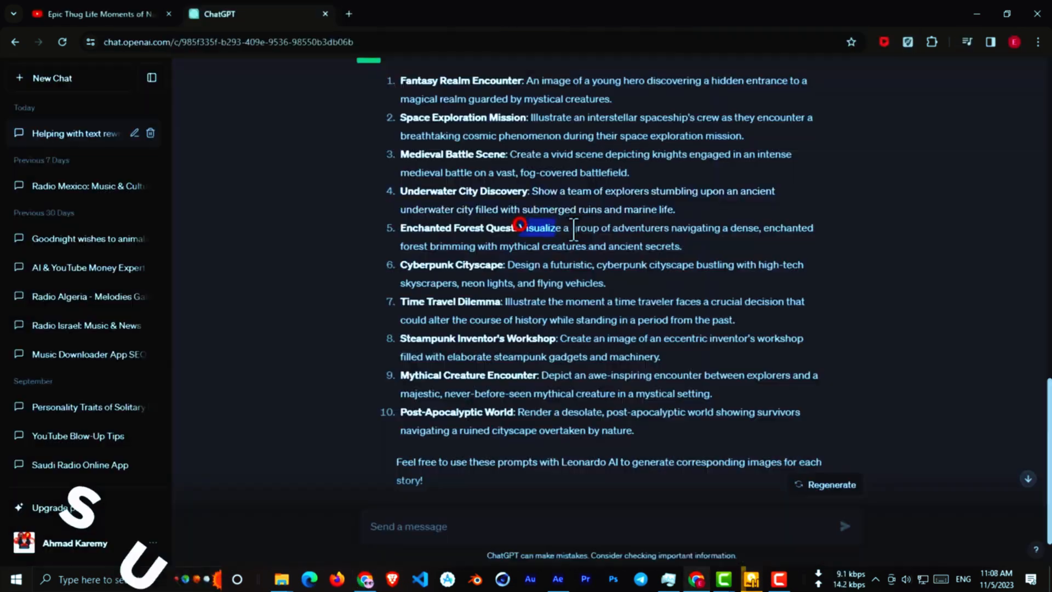
left_click(413, 13)
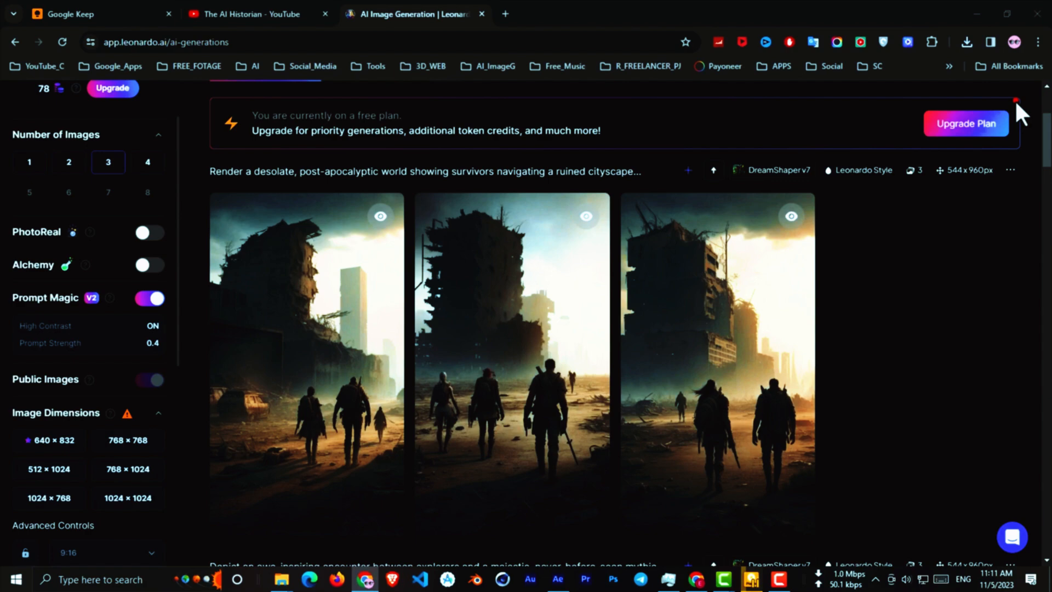
Step: Go to ElevenLabs and enter its community Voice Library
type("elevenlabs.io")
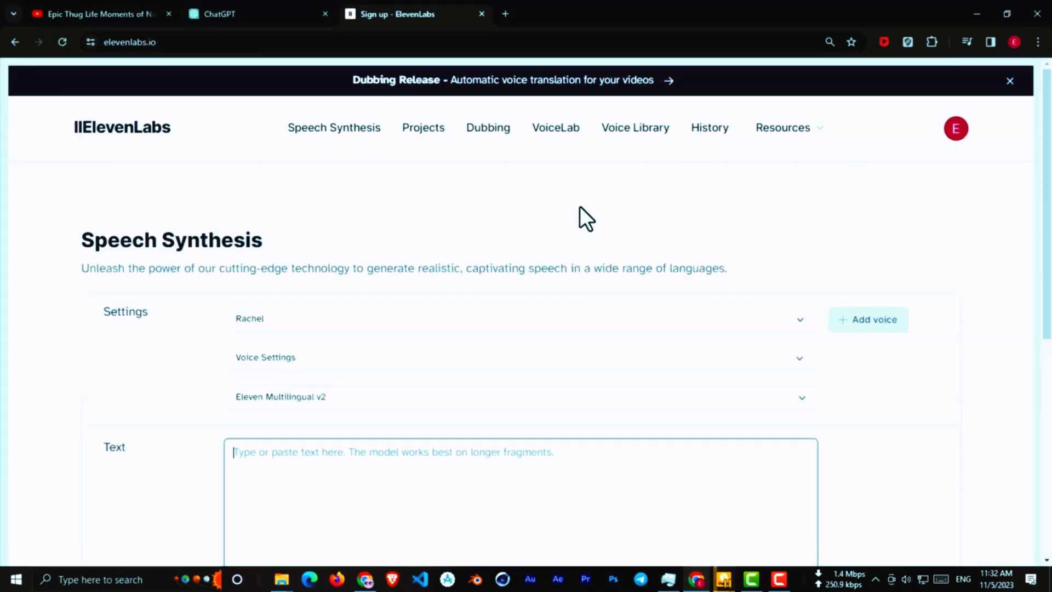
left_click(635, 127)
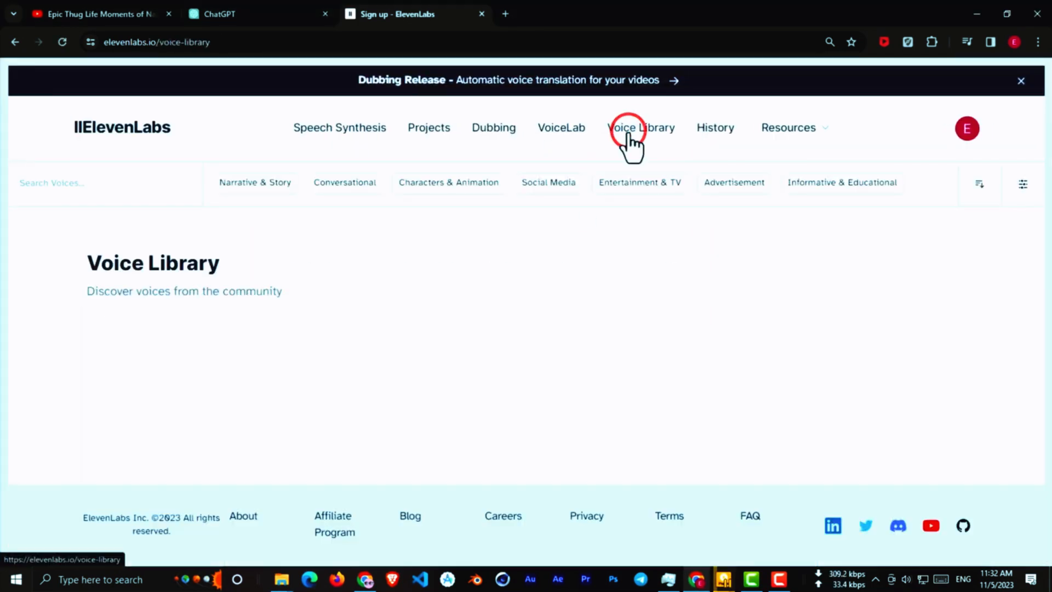
Step: Preview the Knightley and Valentino voices before settling on Marcus for the Napoleon script
left_click(635, 127)
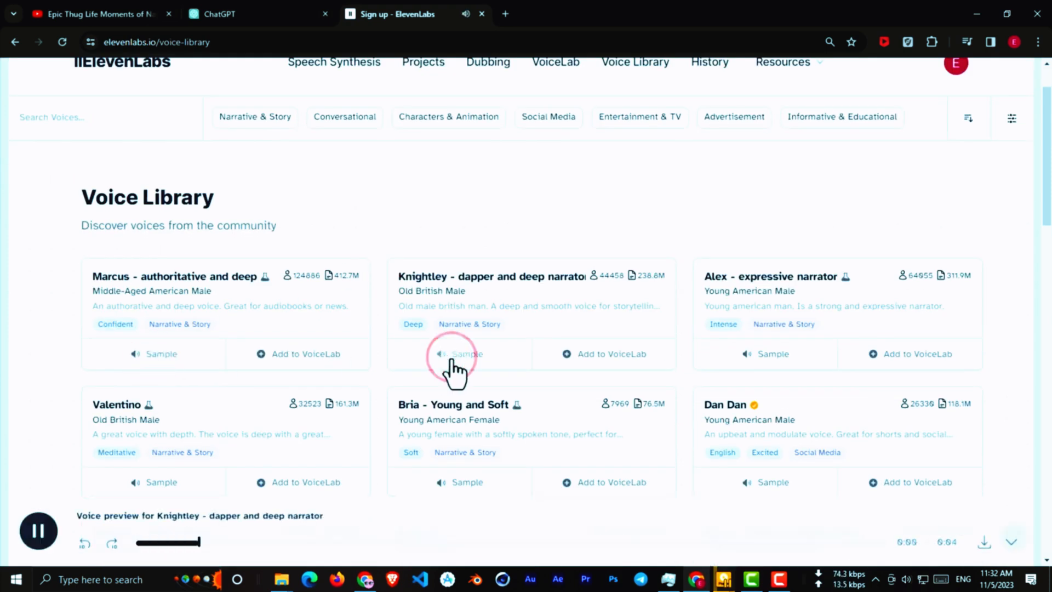
left_click(459, 482)
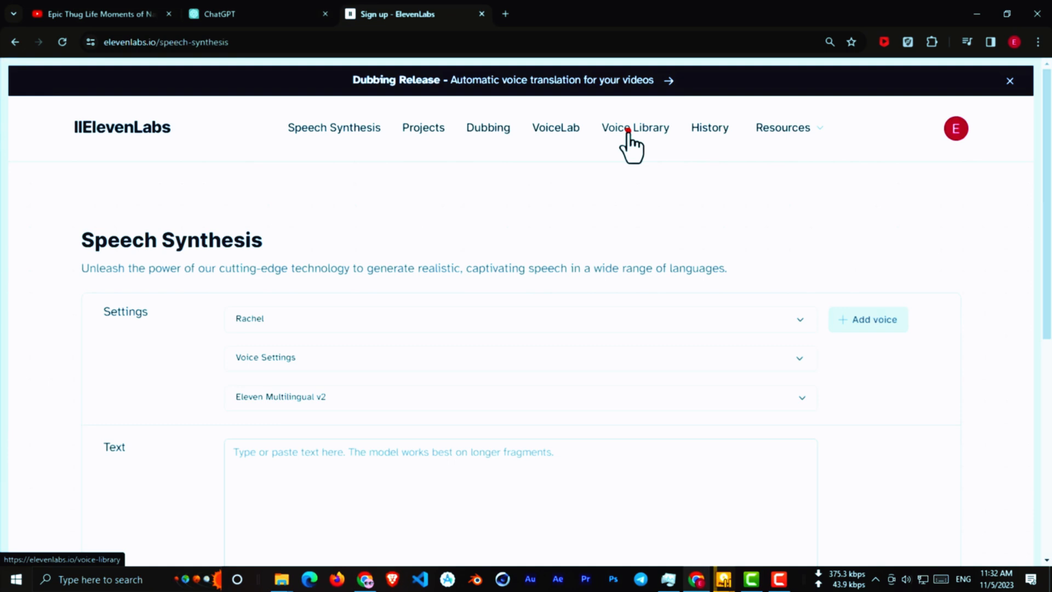
left_click(634, 127)
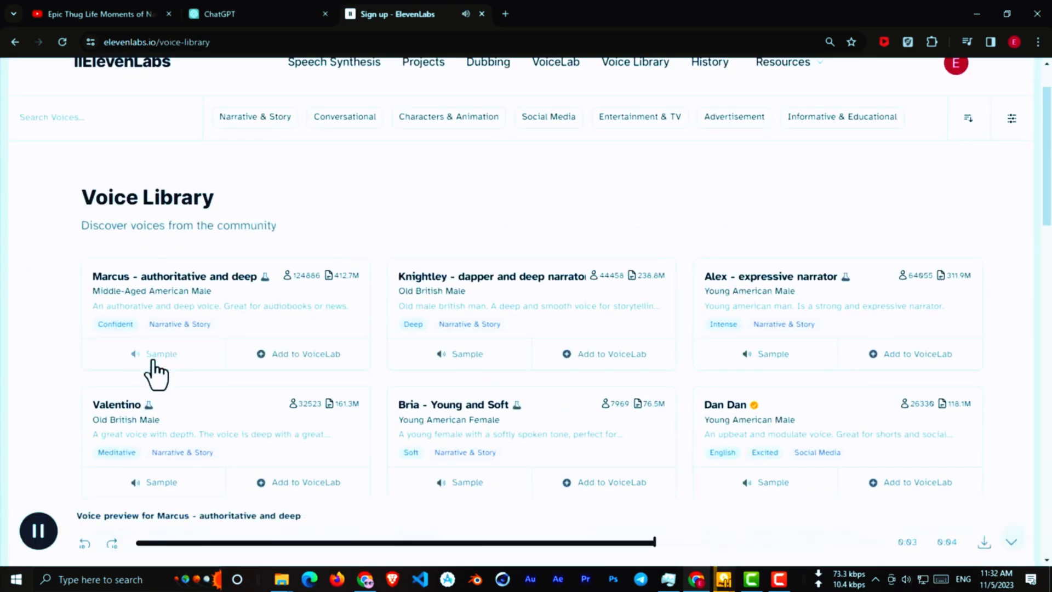
left_click(161, 482)
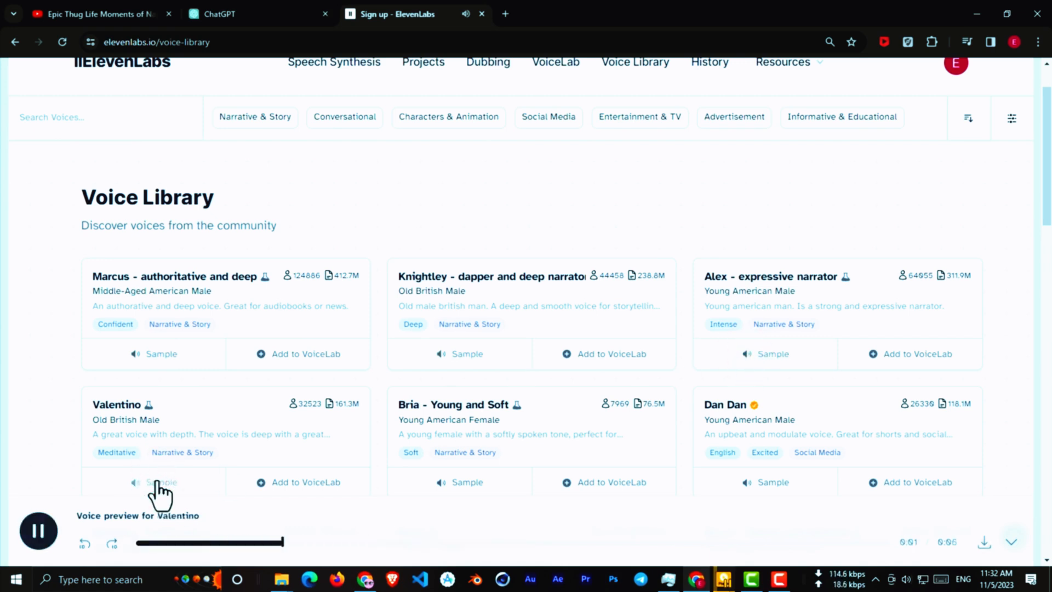
scroll("down", 3)
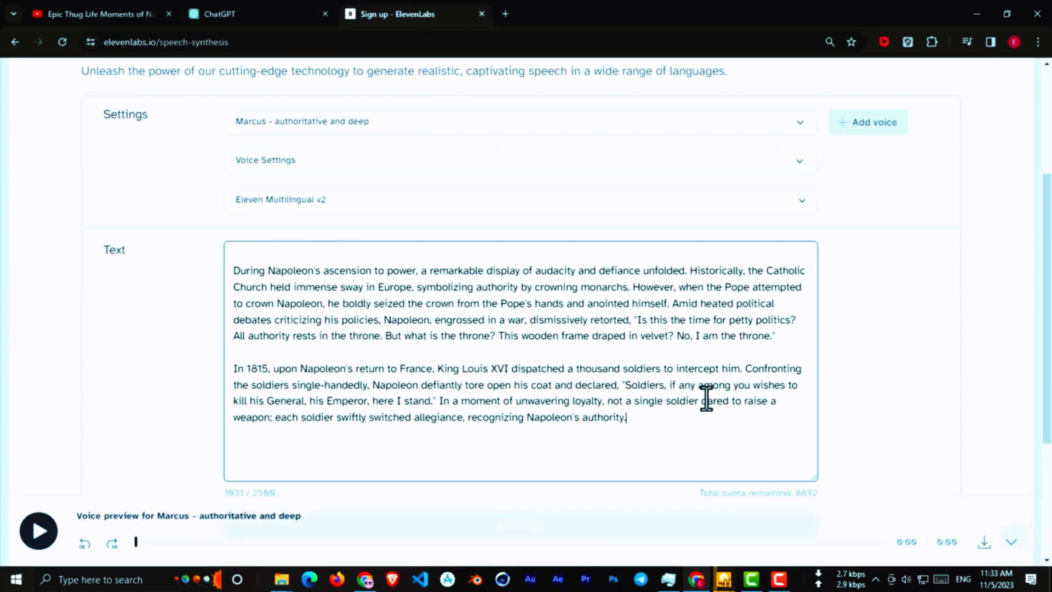
Step: Generate the Napoleon narration in the Marcus voice and skim its playback
left_click(520, 393)
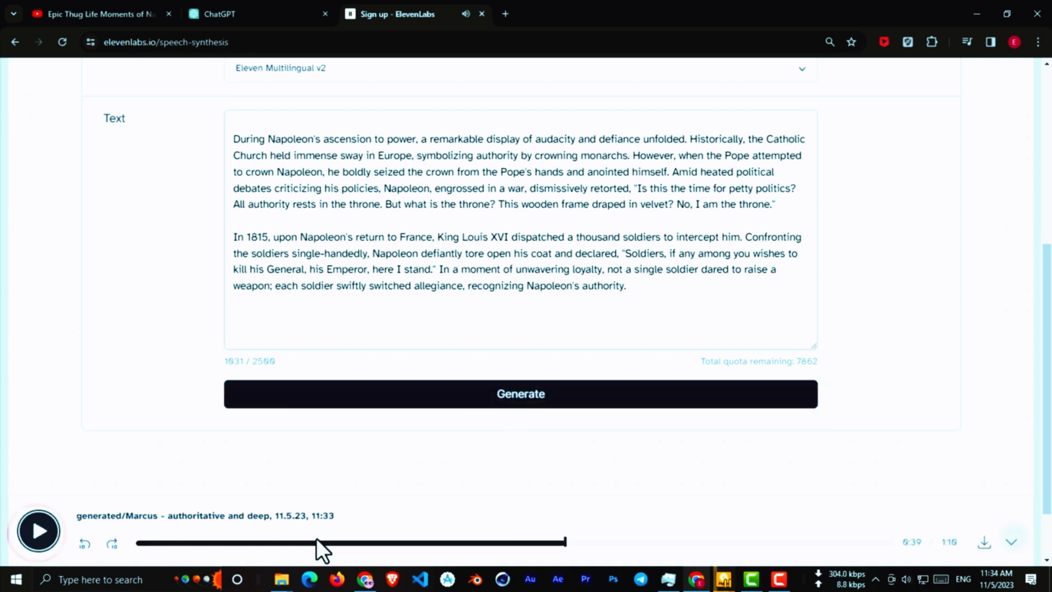
left_click(984, 541)
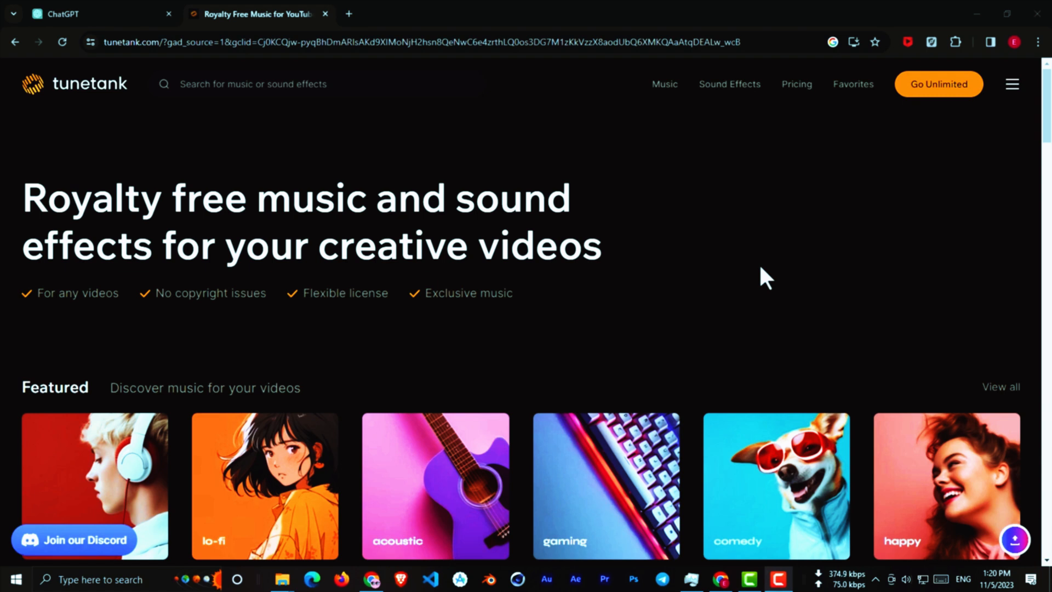
Step: Browse Tunetank's Featured royalty-free tracks
scroll("down", 3)
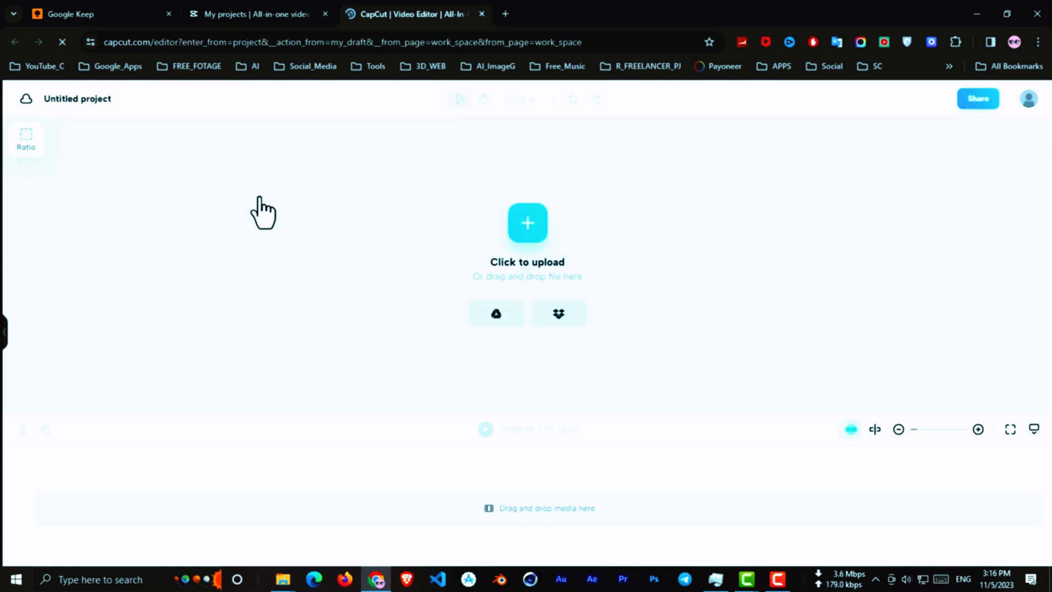
Step: Set the canvas to 9:16 and upload all Hist_1 images, music and voiceover files
left_click(25, 140)
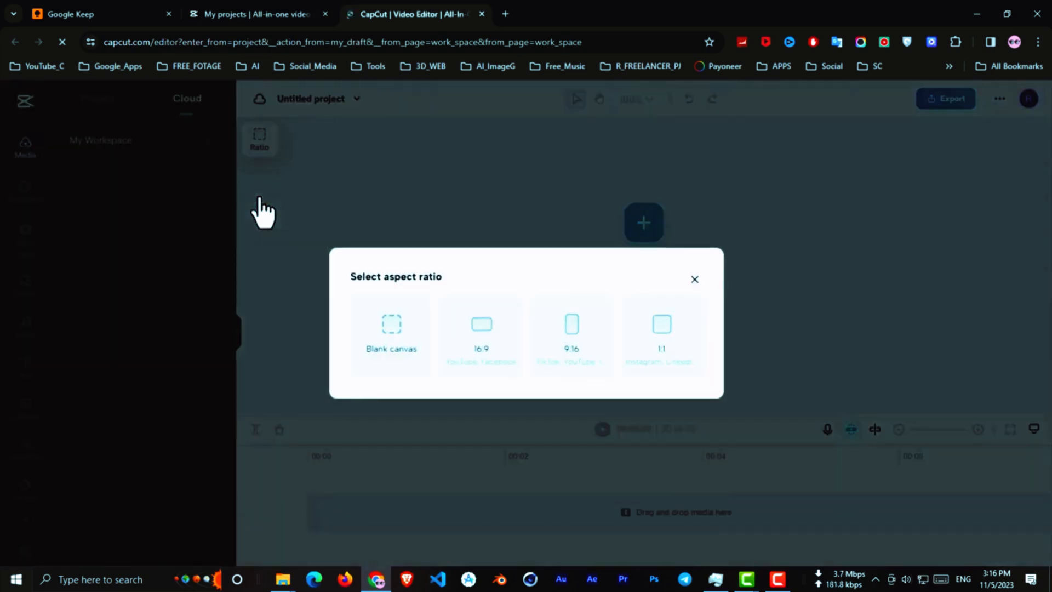
mouse_move(509, 342)
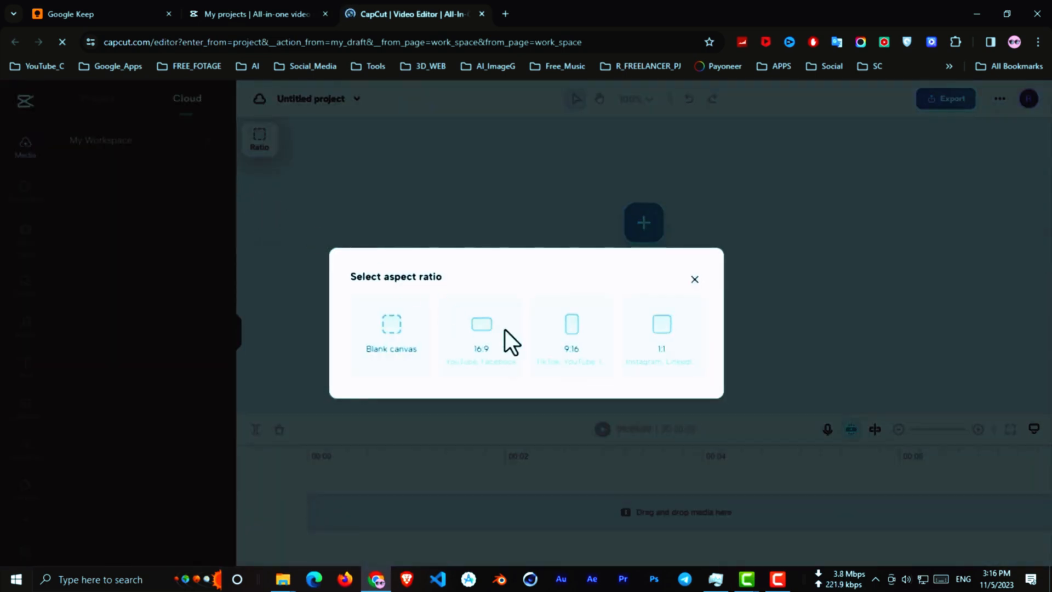
left_click(571, 335)
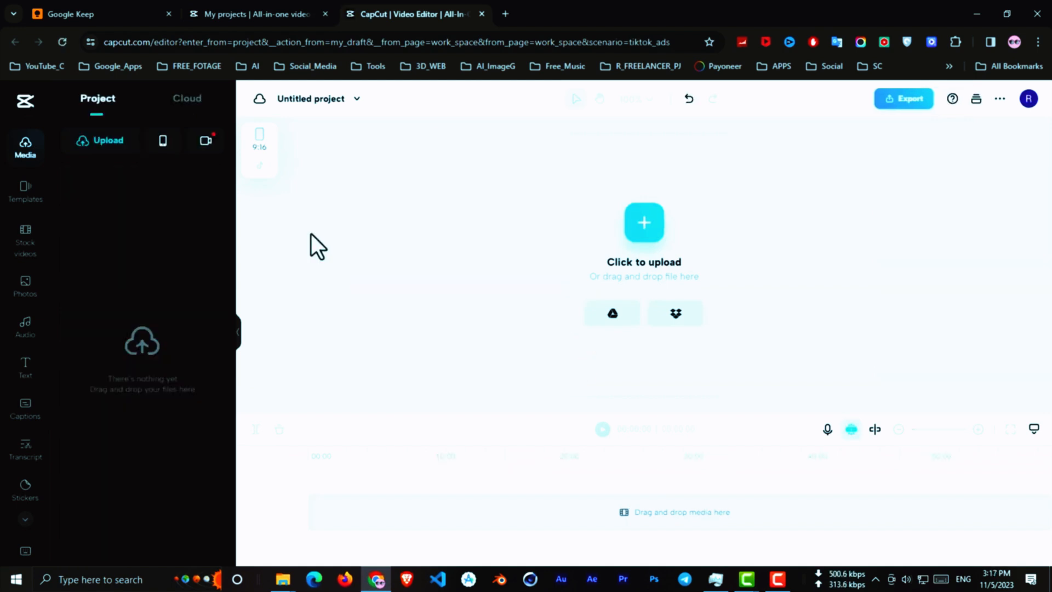
left_click(643, 222)
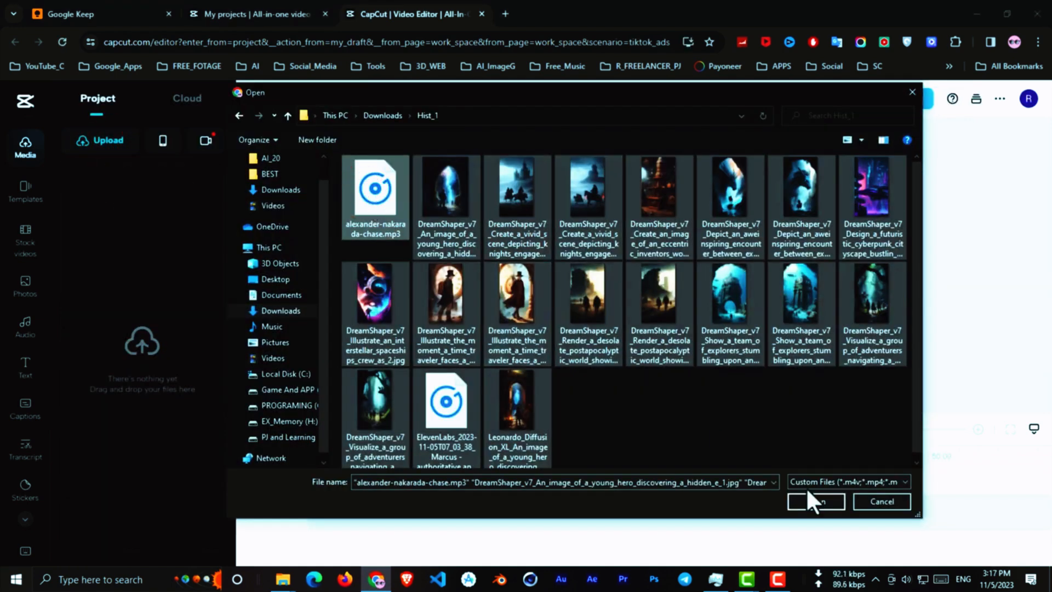
left_click(815, 500)
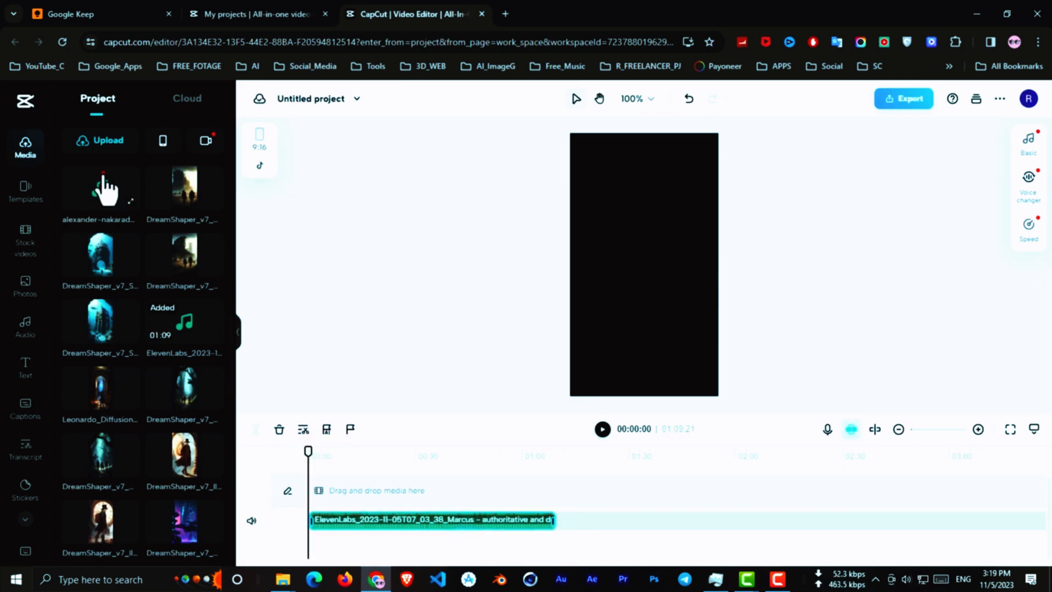
Step: Add the music under the voiceover at about -11.7 dB and trim it to the narration length
left_click(99, 187)
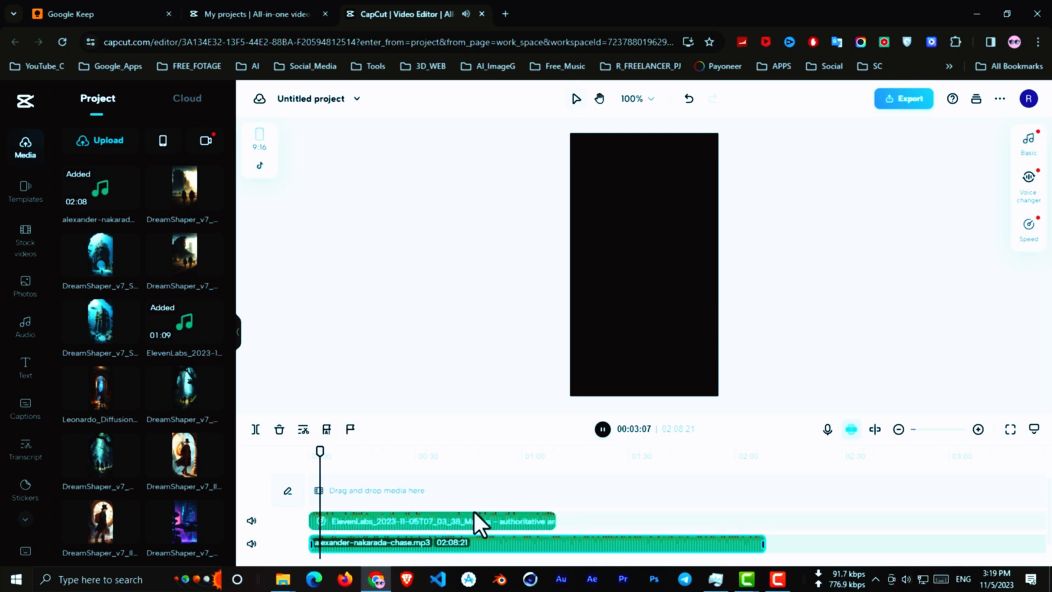
left_click(510, 543)
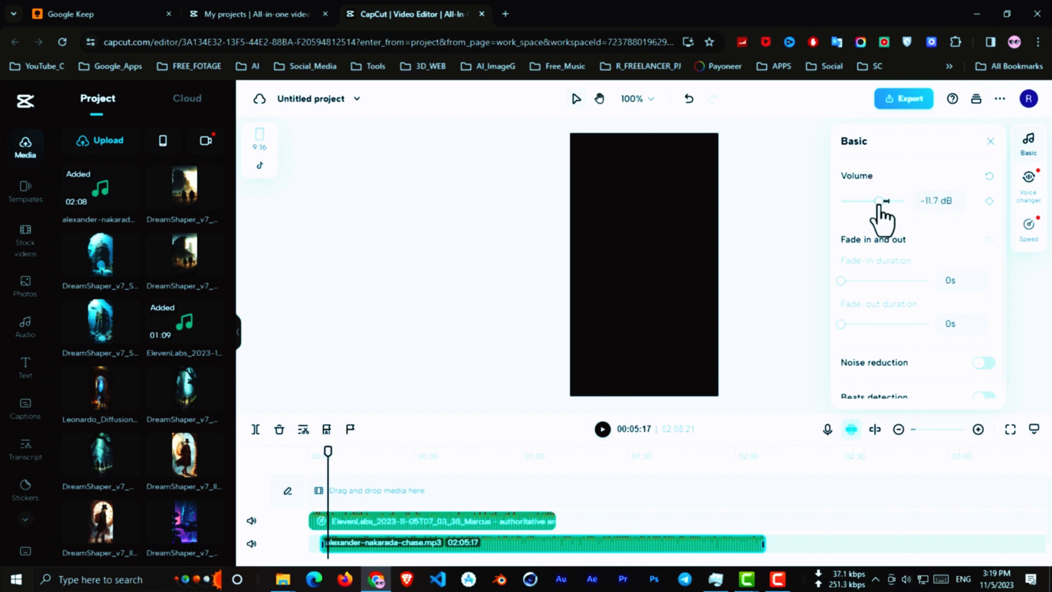
mouse_move(530, 534)
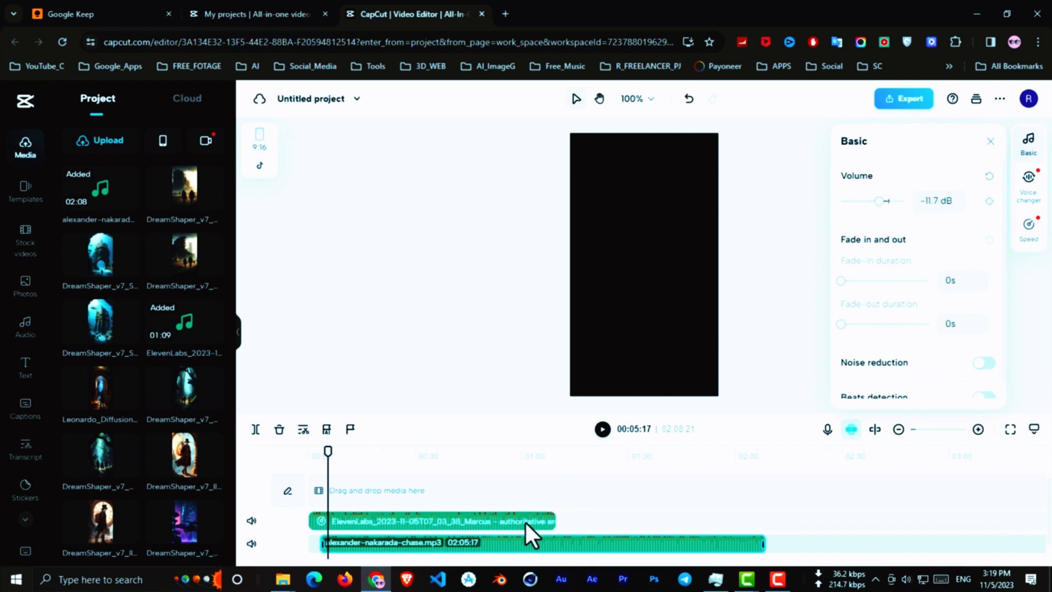
left_click(601, 429)
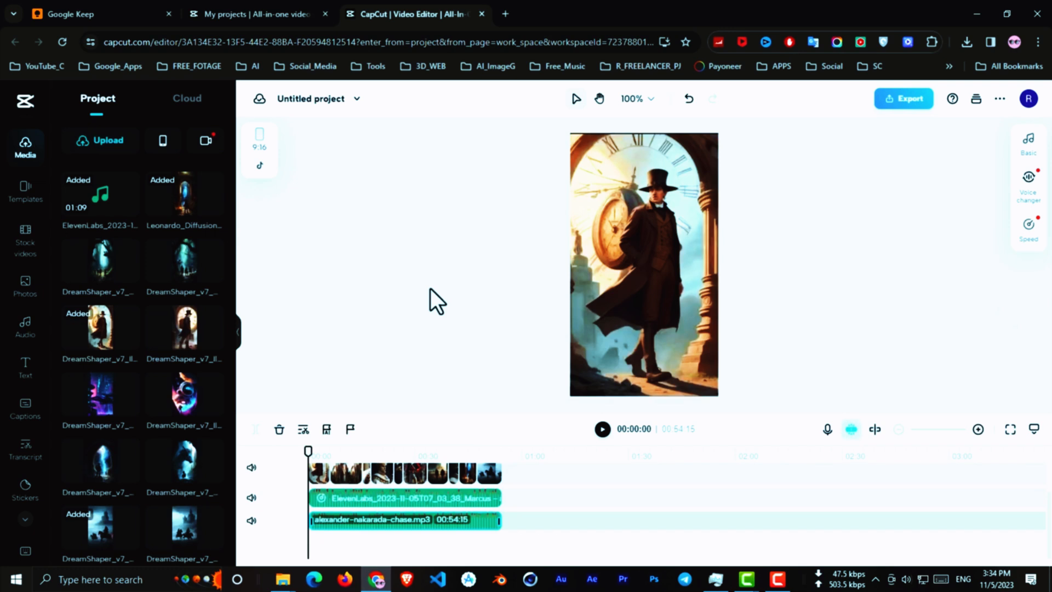
Step: Run auto captions to generate subtitle clips from the voiceover narration
left_click(25, 446)
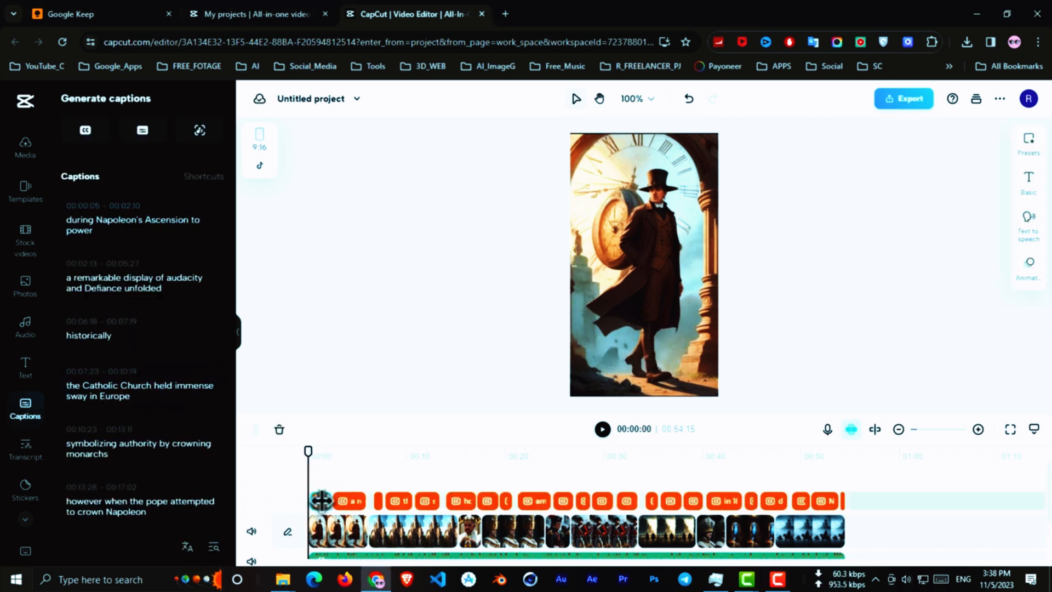
Step: Set the captions to bold Sunday Masthead on a yellow background
left_click(1028, 180)
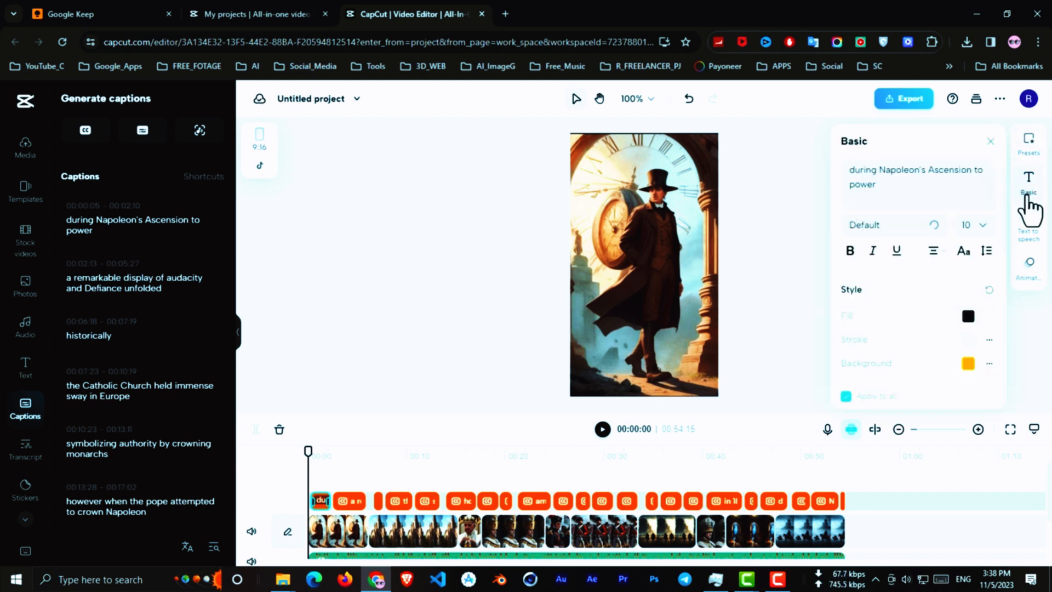
left_click(888, 225)
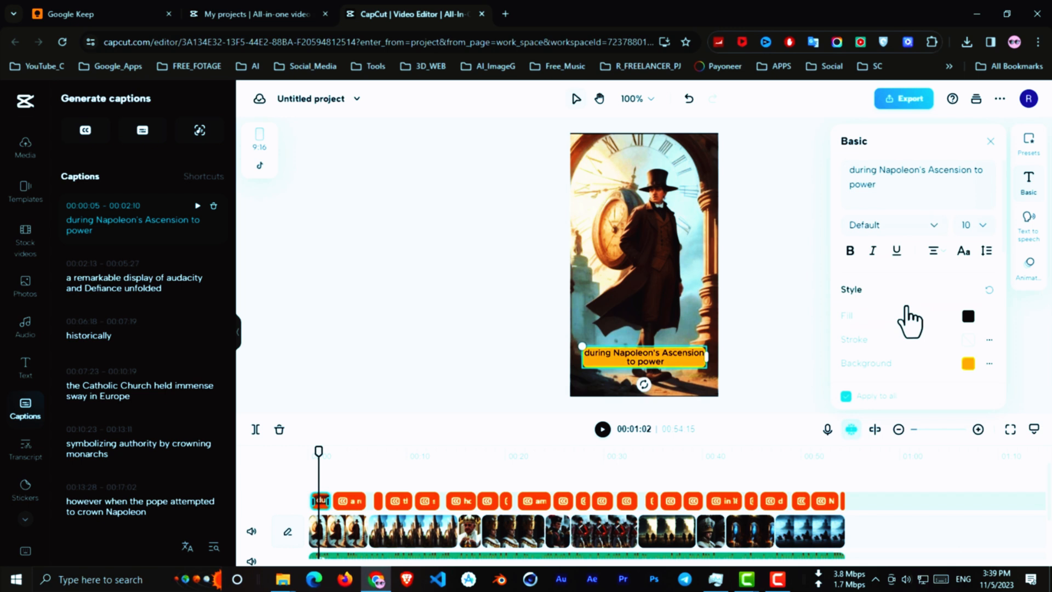
left_click(892, 224)
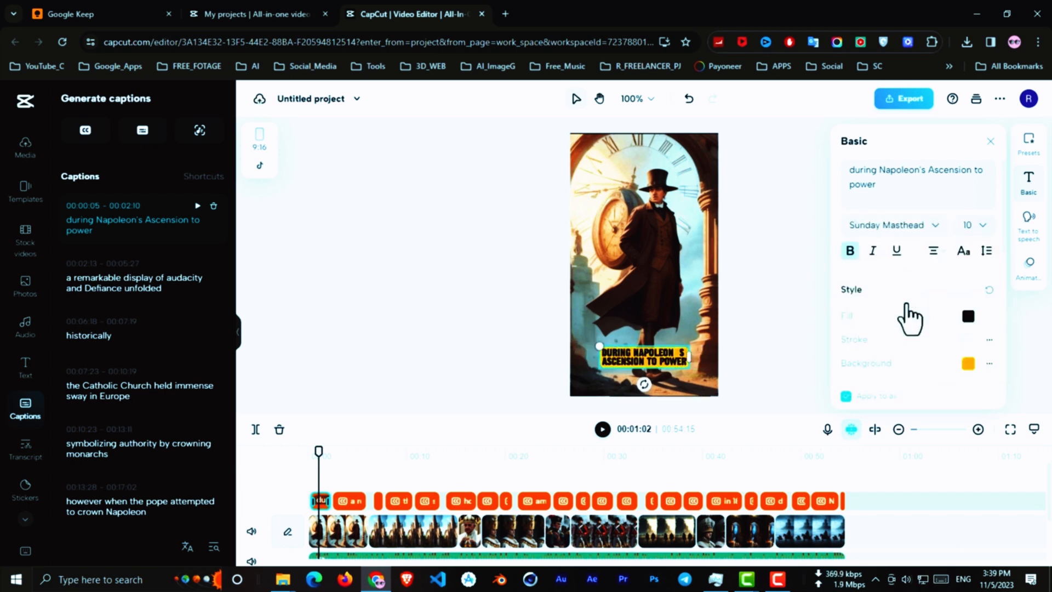
Step: Apply a caption animation preset to the captions
left_click(1028, 268)
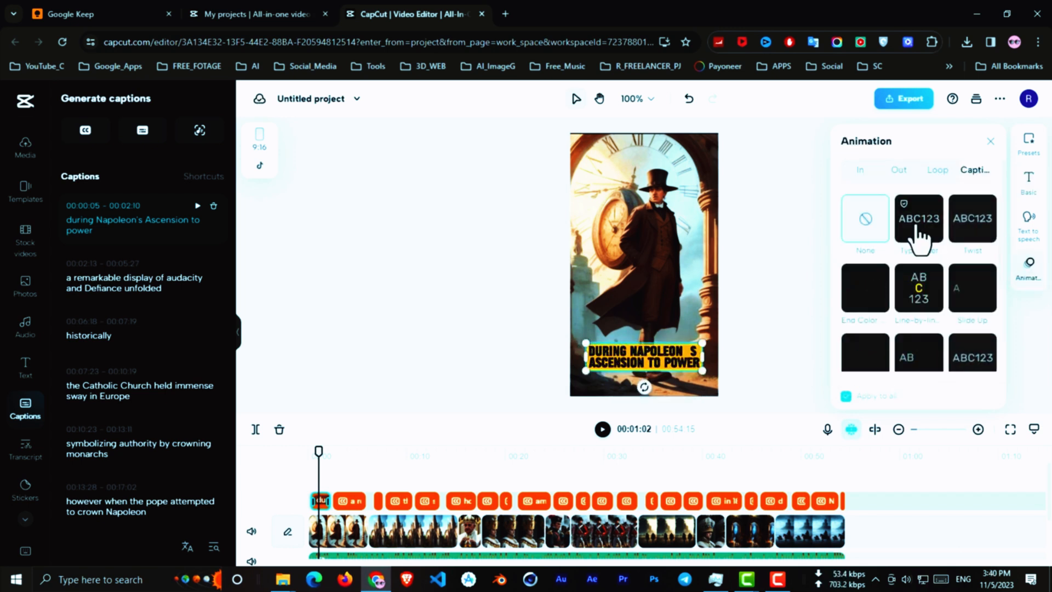
left_click(918, 219)
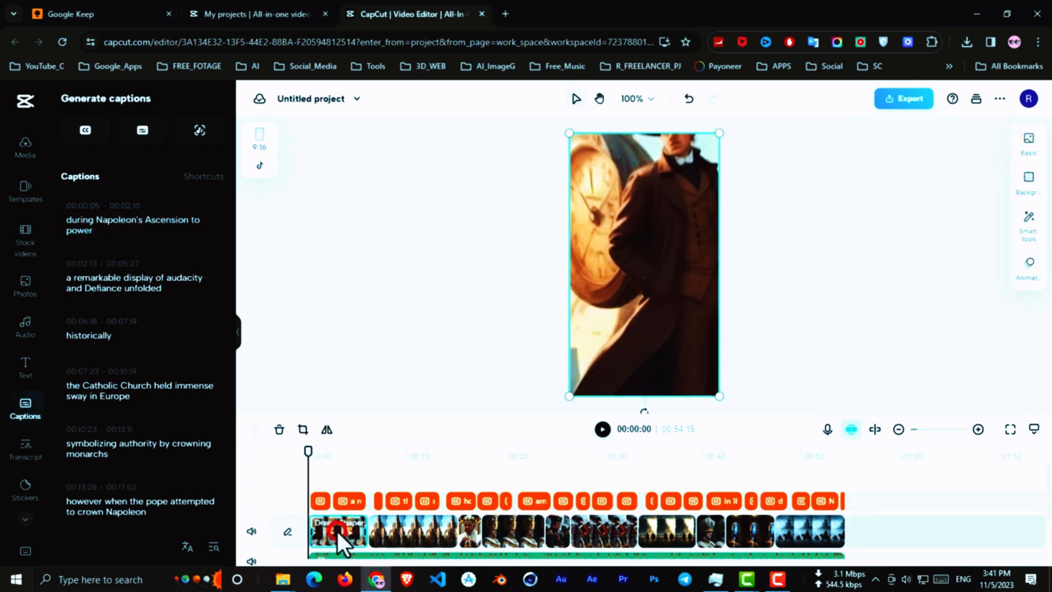
Step: Give the image clips the Pendulum 1 combo animation
left_click(1028, 266)
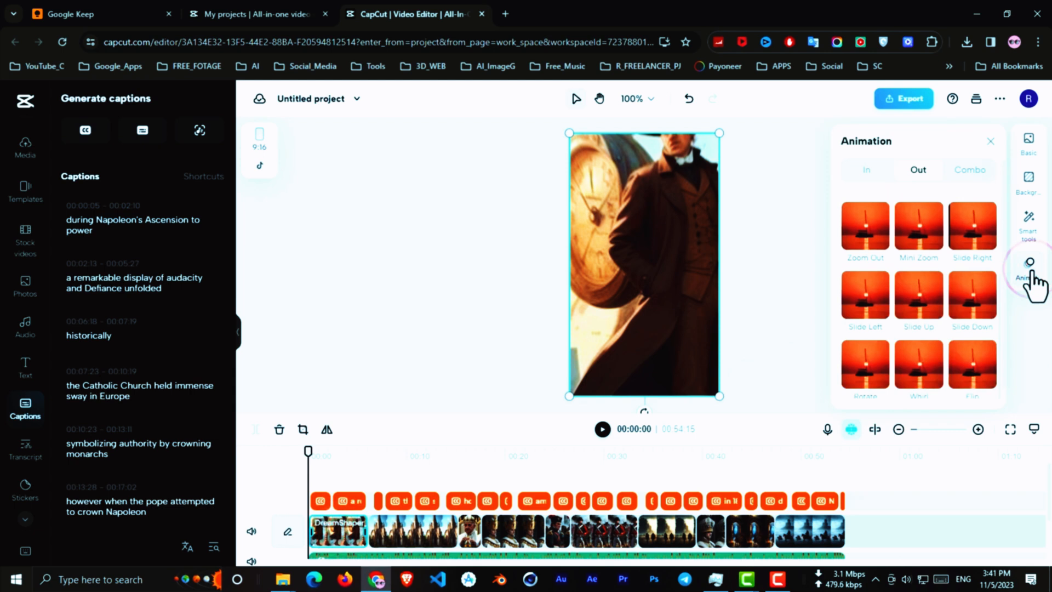
left_click(969, 170)
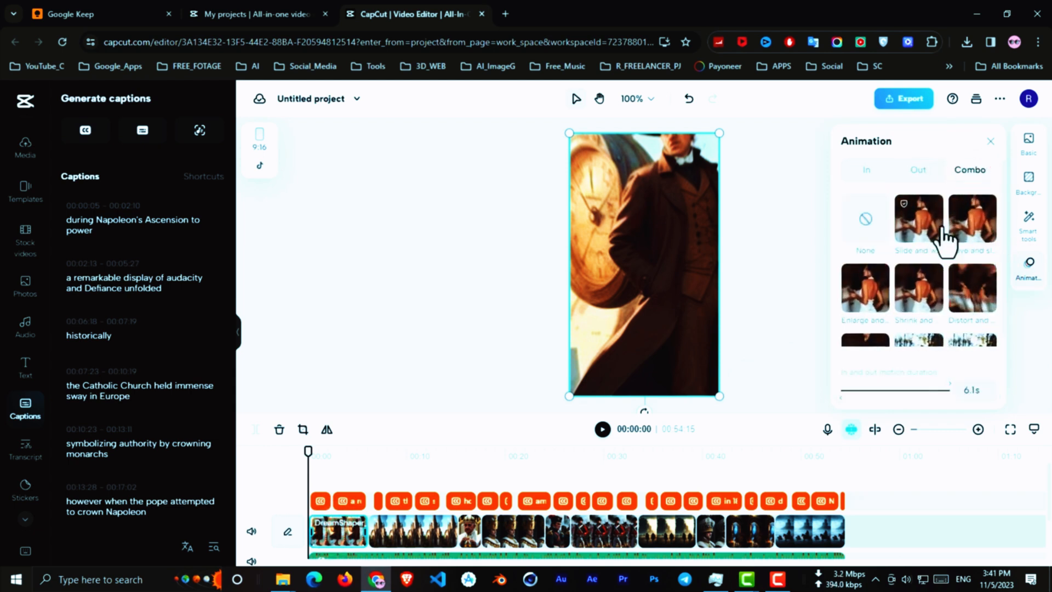
scroll("down", 3)
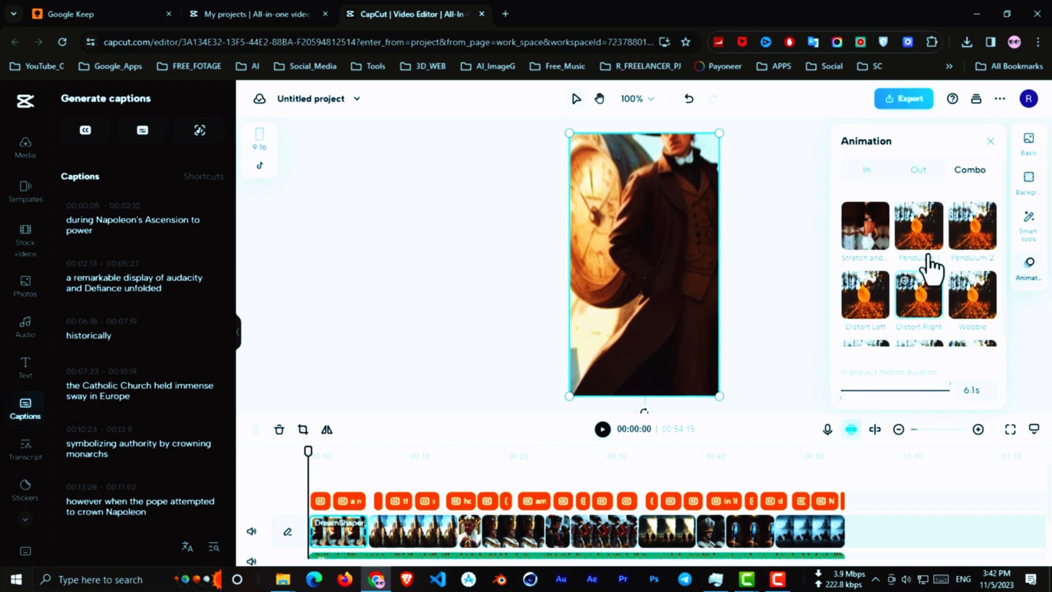
left_click(918, 170)
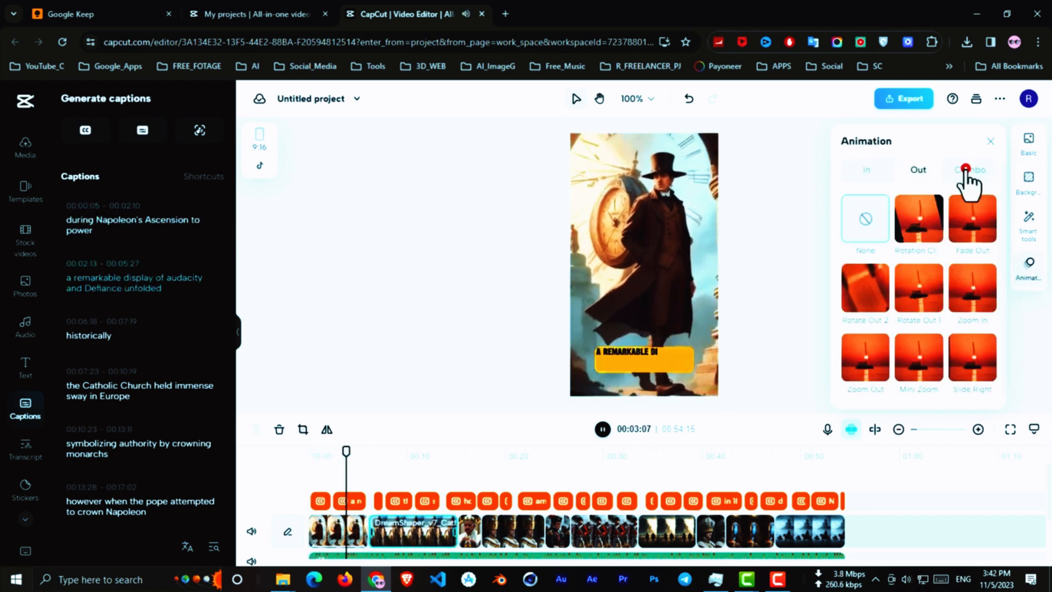
left_click(970, 170)
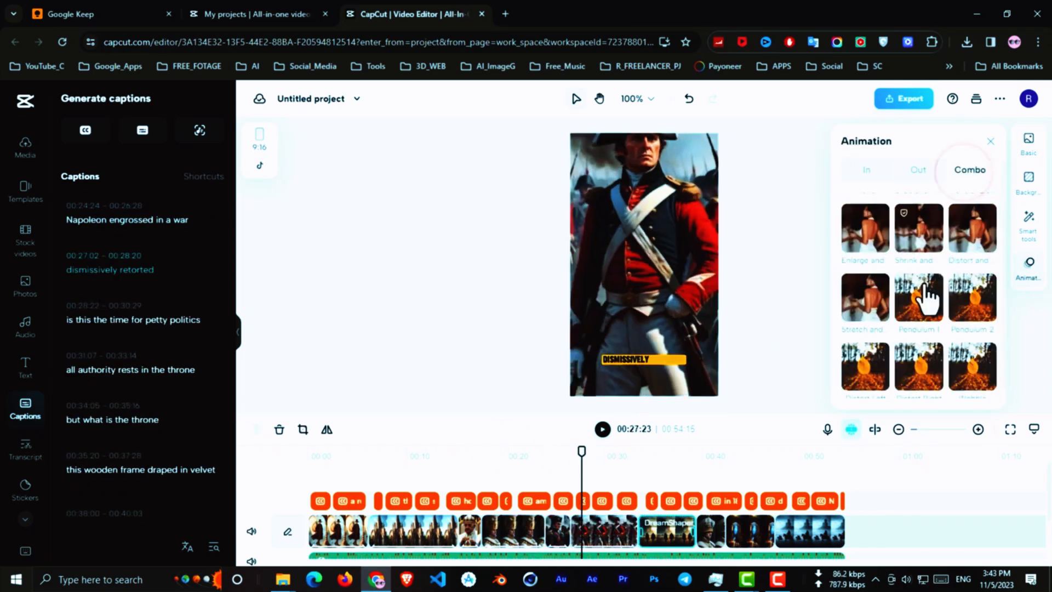
left_click(602, 429)
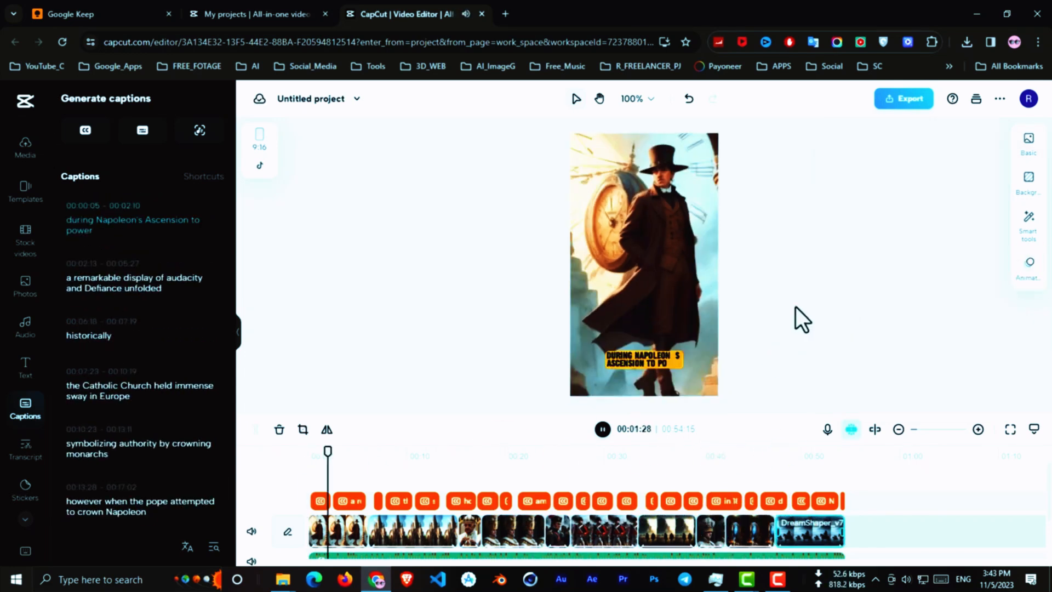
Step: Bring up transcript-based editing listing the narration text
left_click(26, 449)
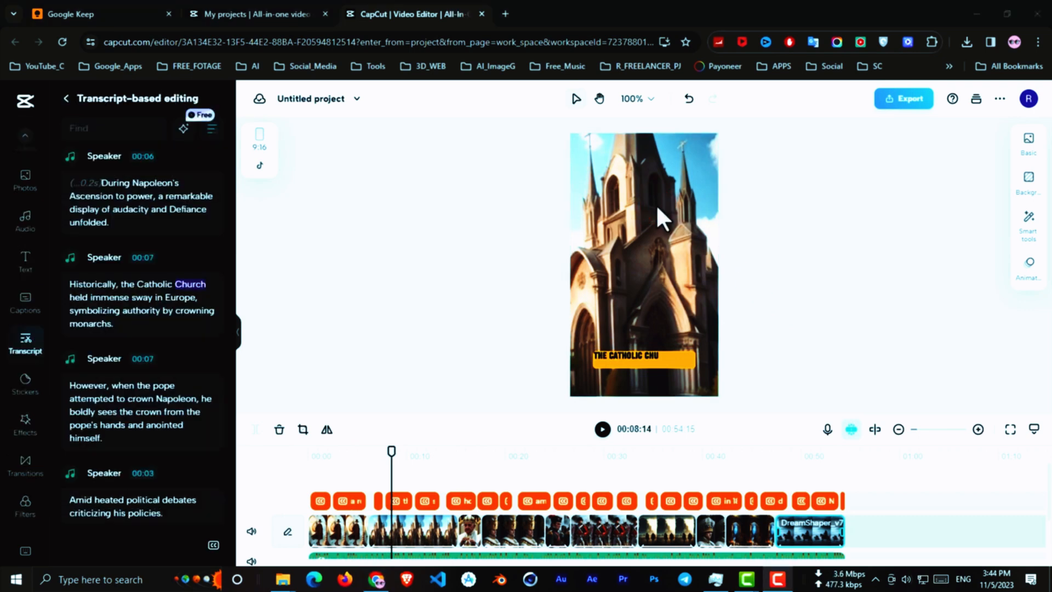
Step: Add effects such as Edge Glow and Lightning Crack, then choose Export > Download
left_click(25, 422)
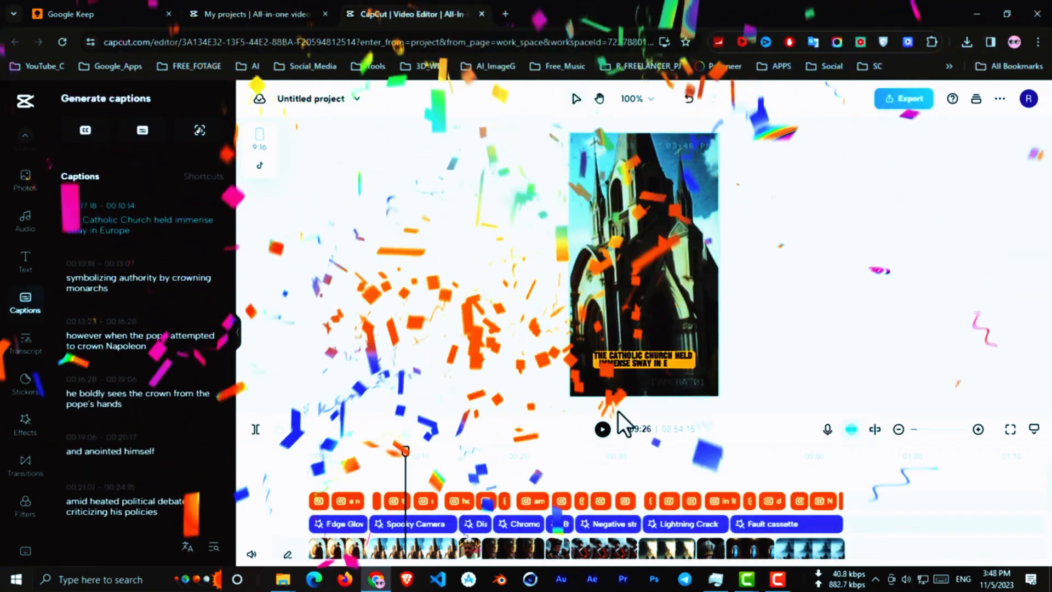
left_click(904, 98)
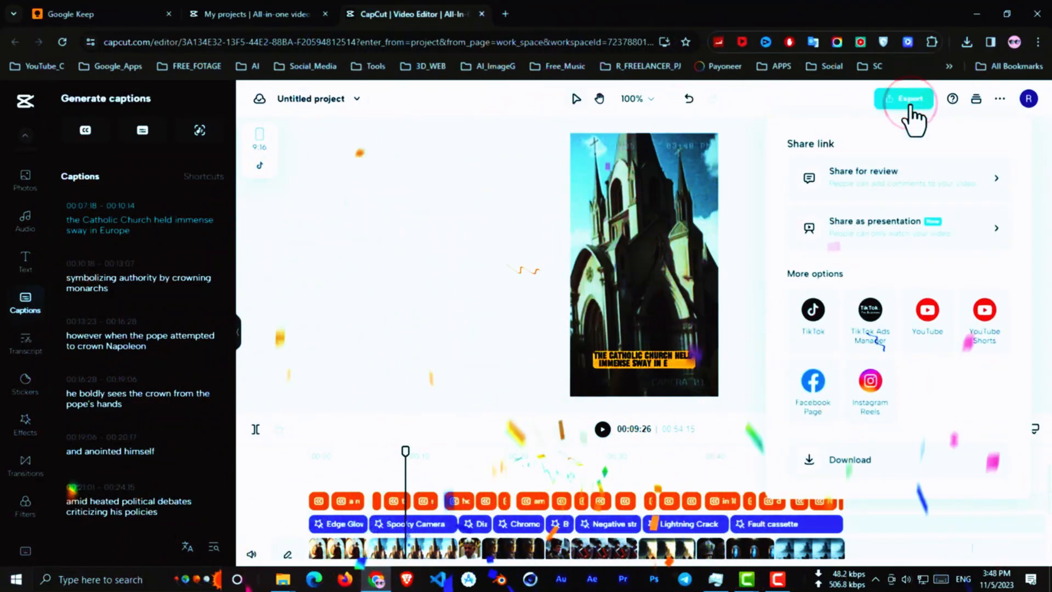
left_click(903, 99)
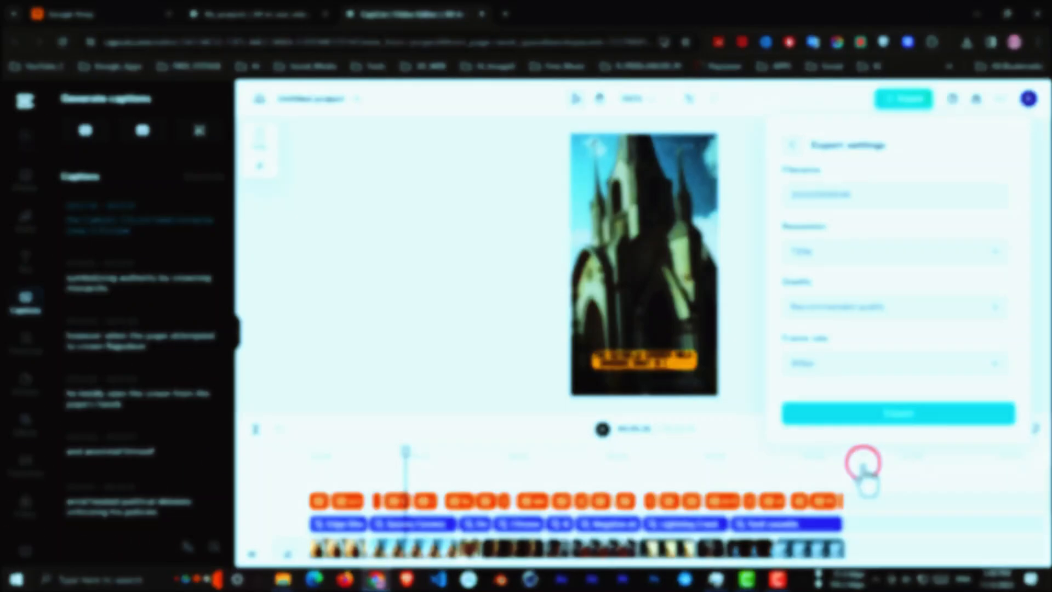